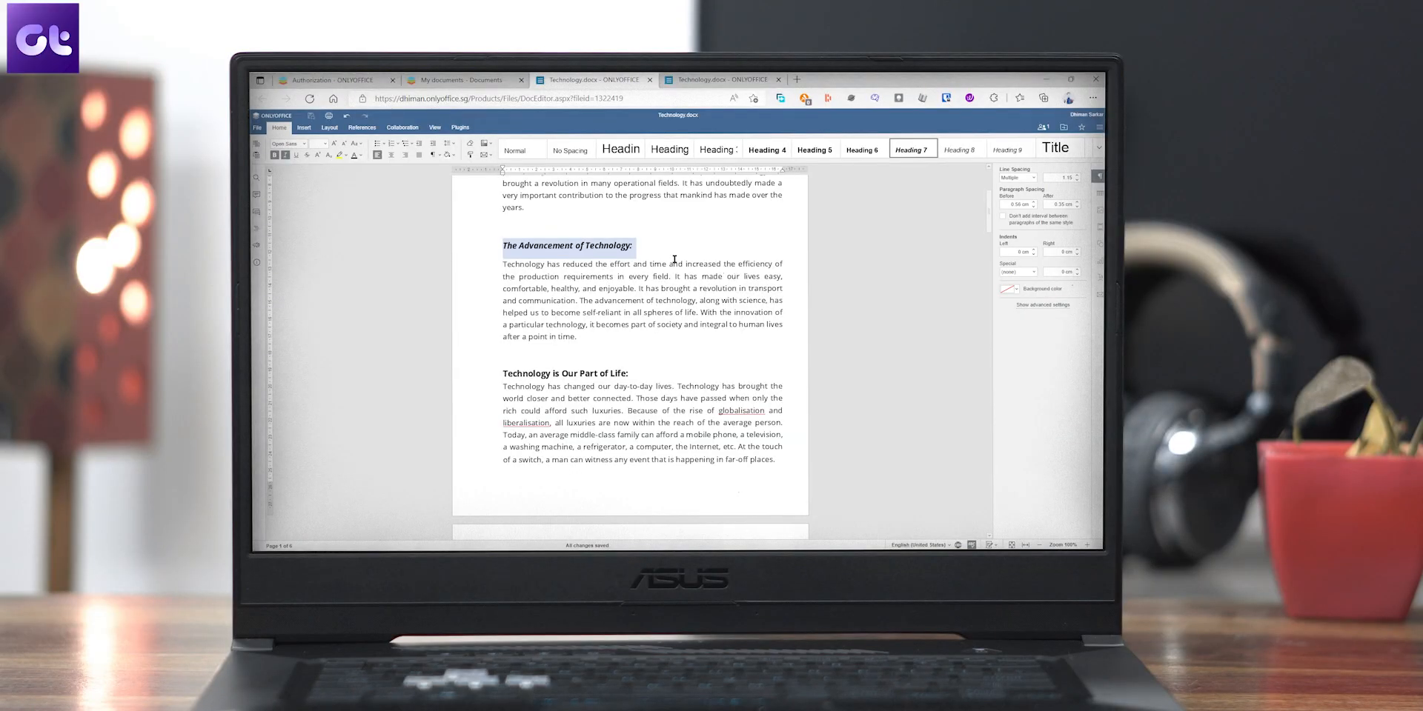
Browse the document and presentation tabs, applying a different design theme to the slides
scroll("down", 3)
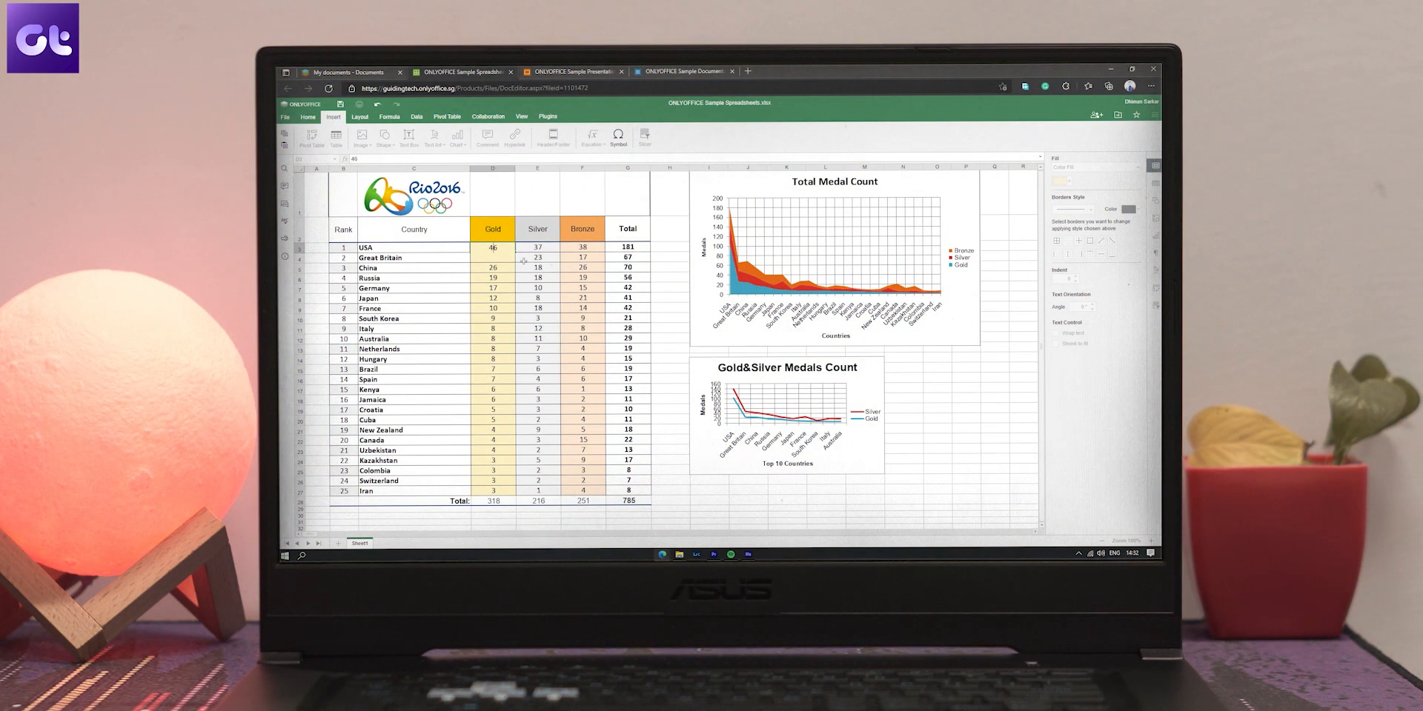
left_click(534, 77)
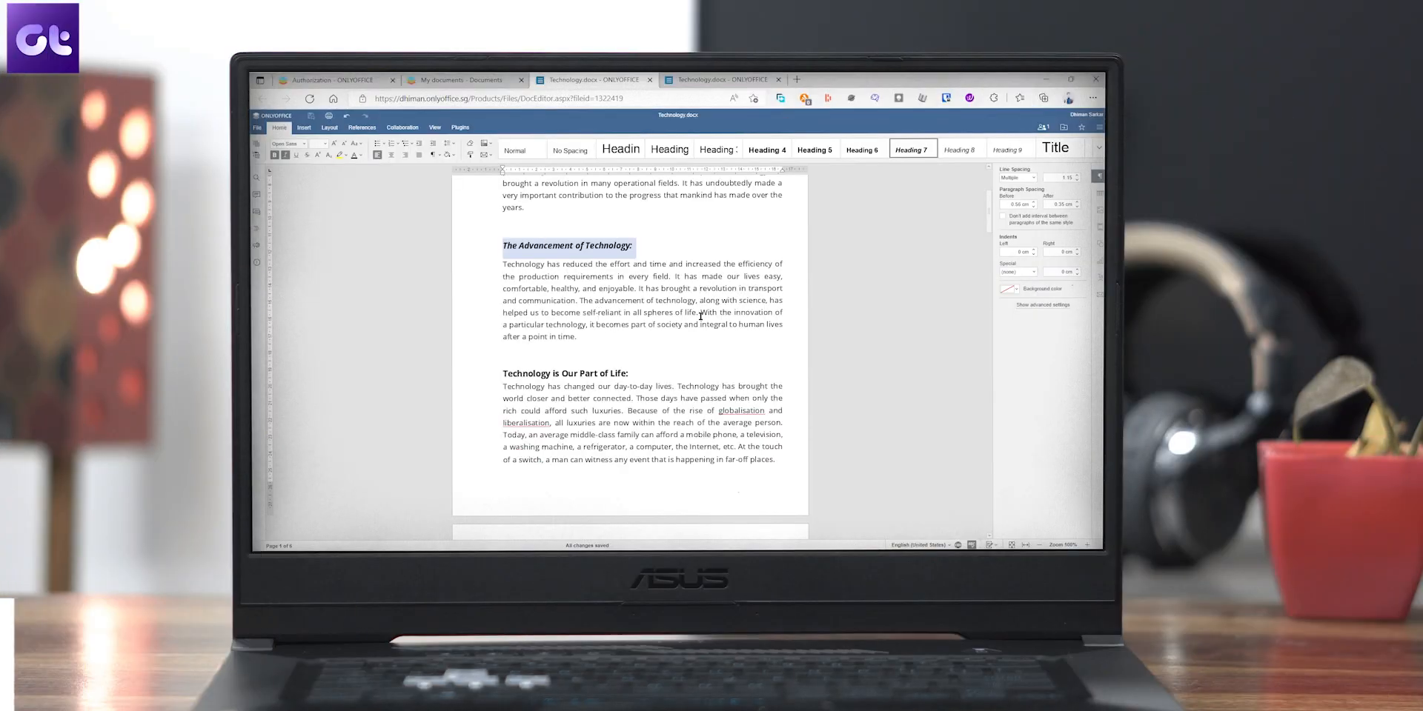
scroll("down", 3)
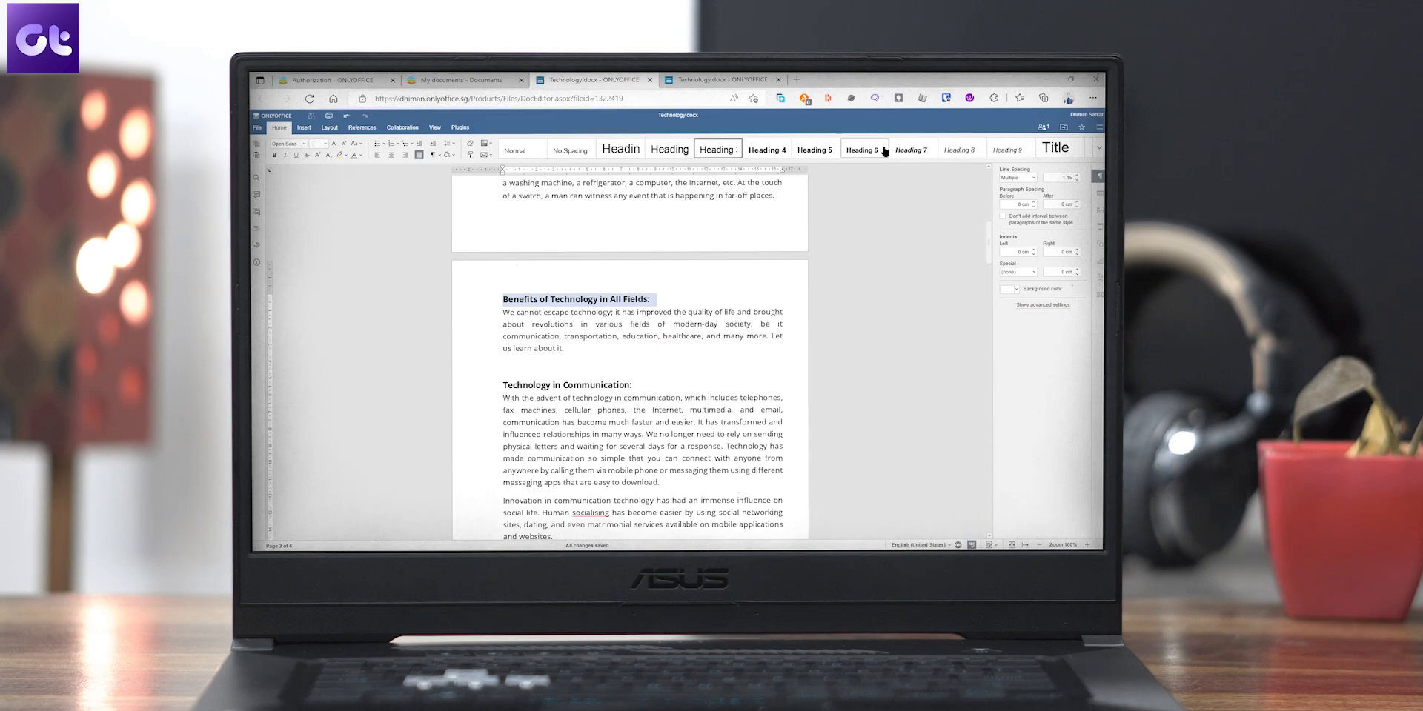
left_click(532, 79)
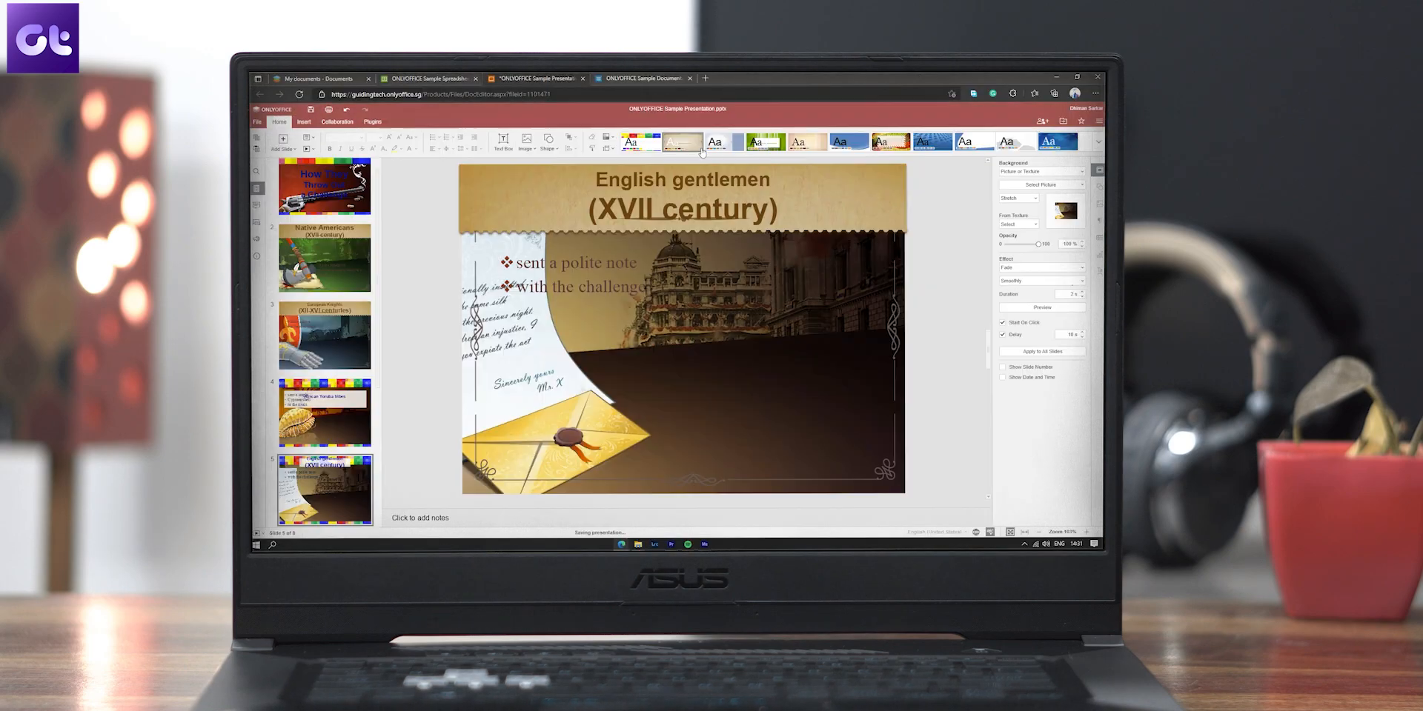
left_click(1057, 143)
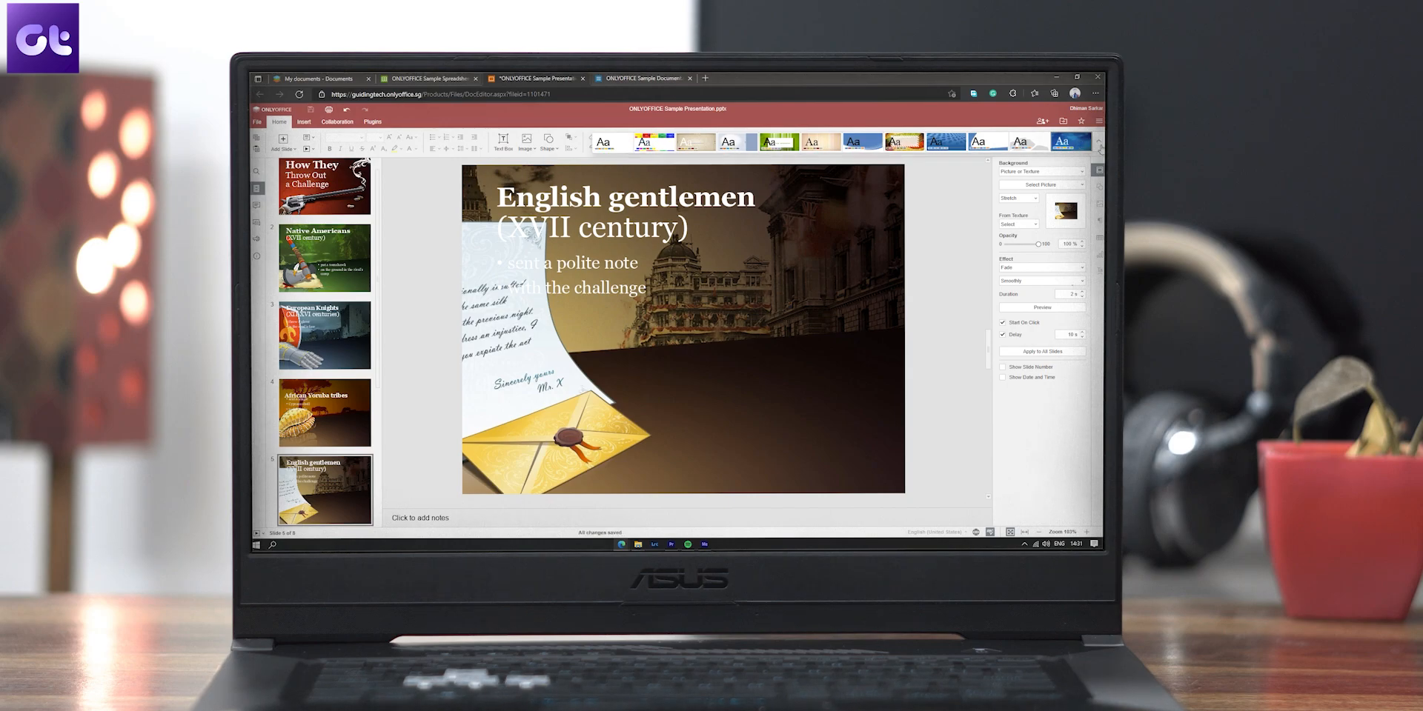
Cycle through the editor tabs, ending on the Weighted Olympic Medal Count 2022 spreadsheet
left_click(427, 78)
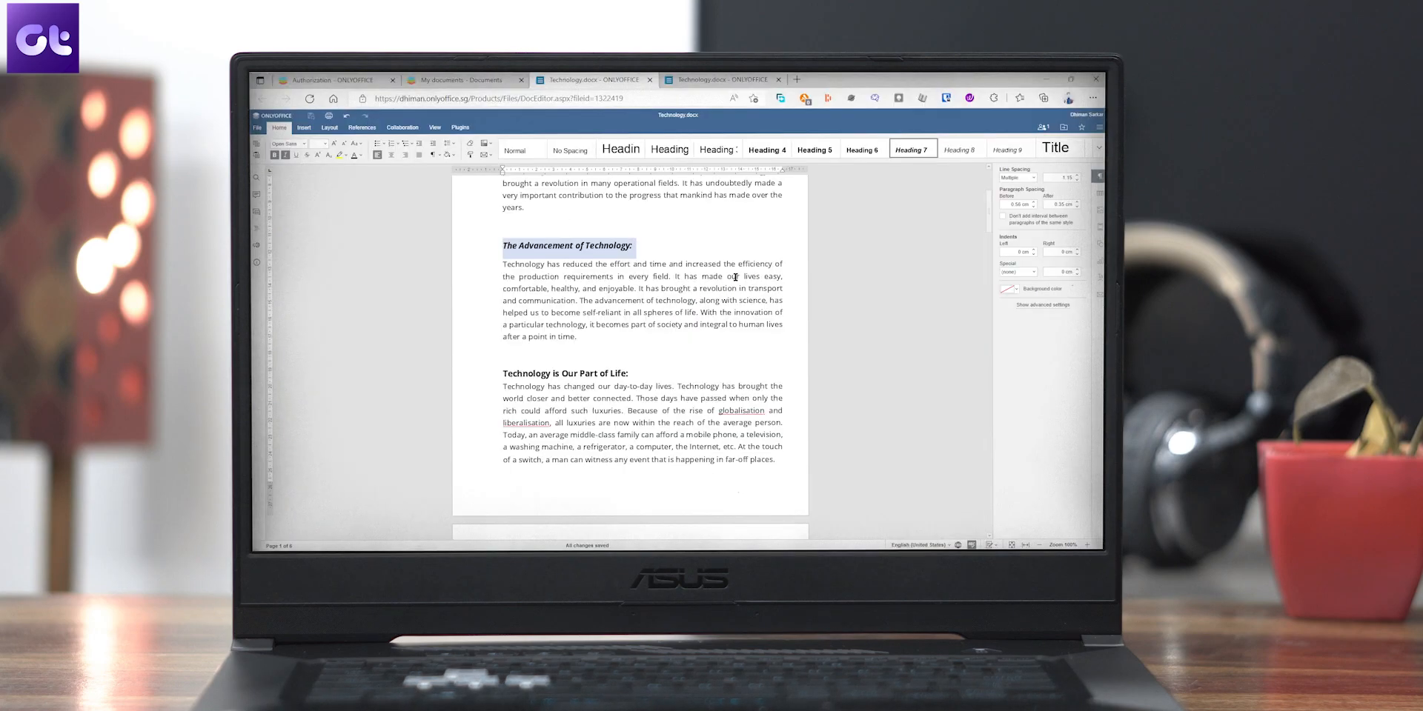
left_click(590, 78)
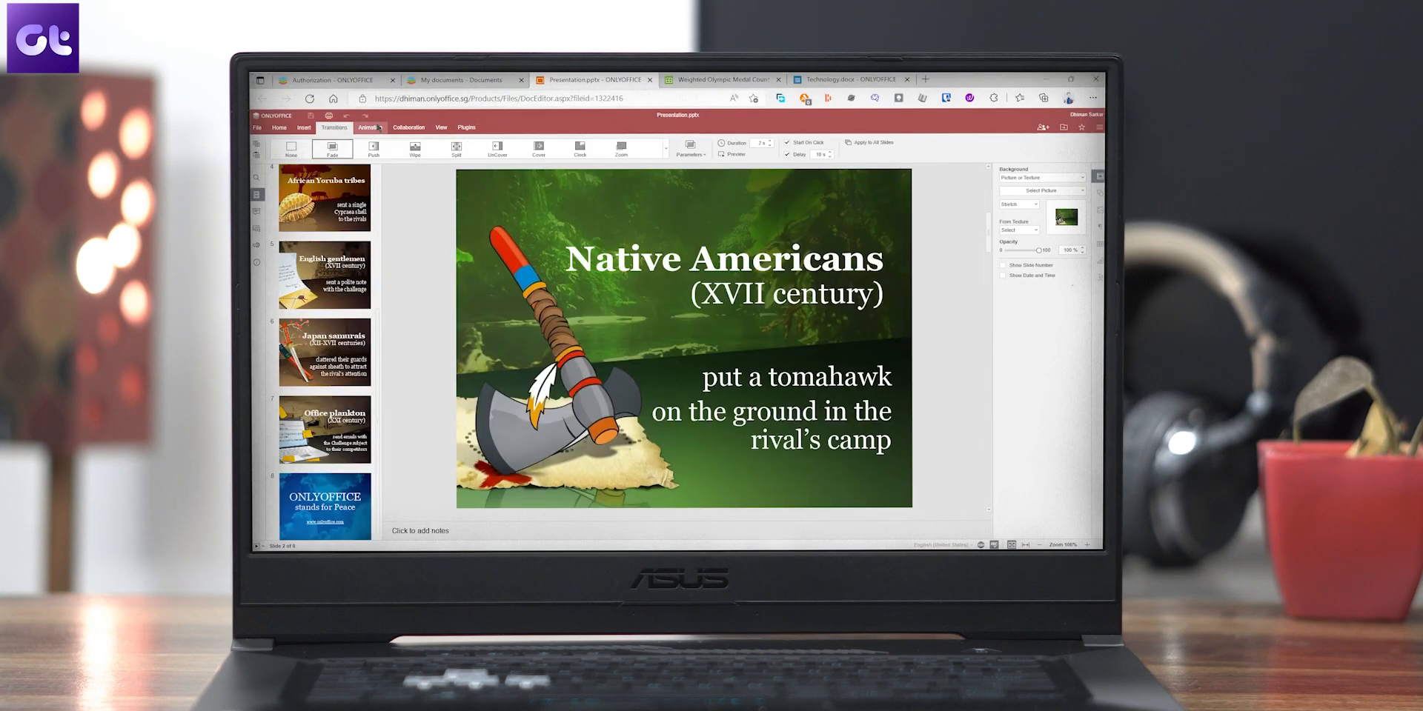
left_click(717, 80)
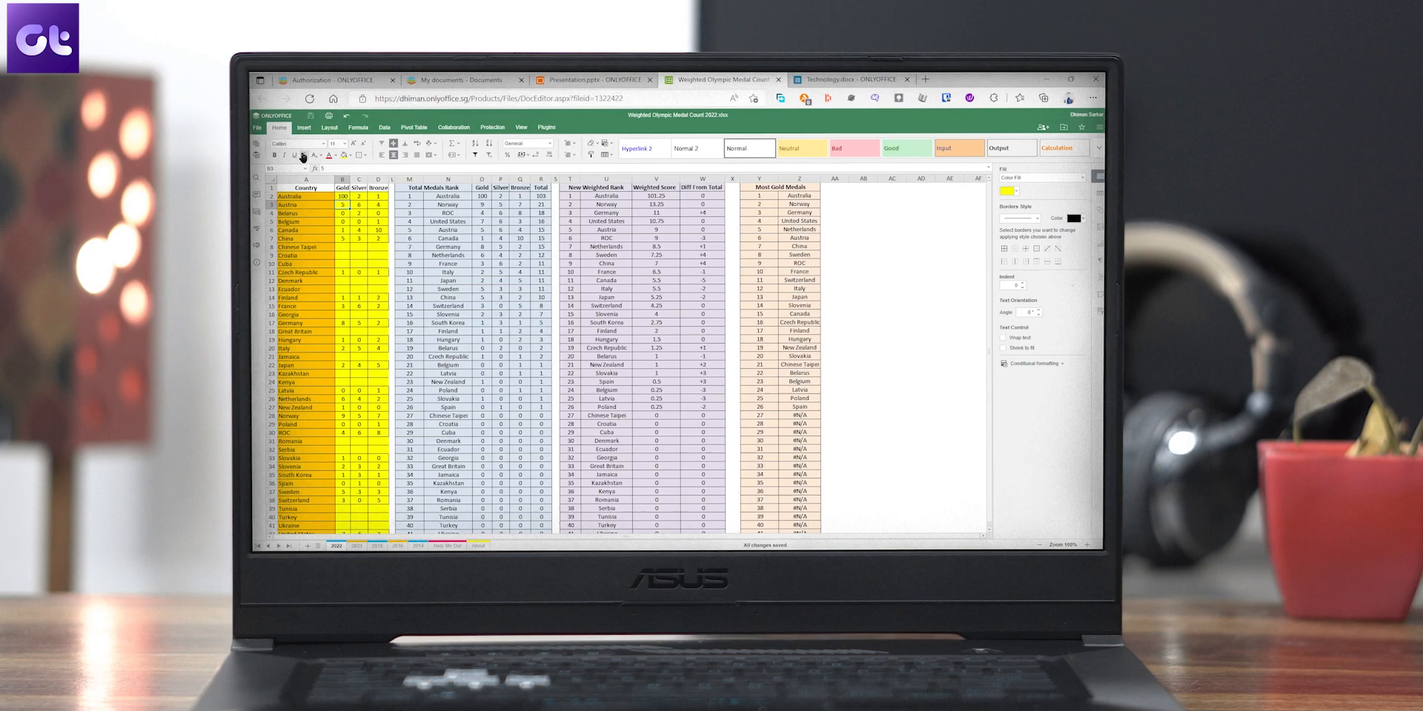
left_click(329, 127)
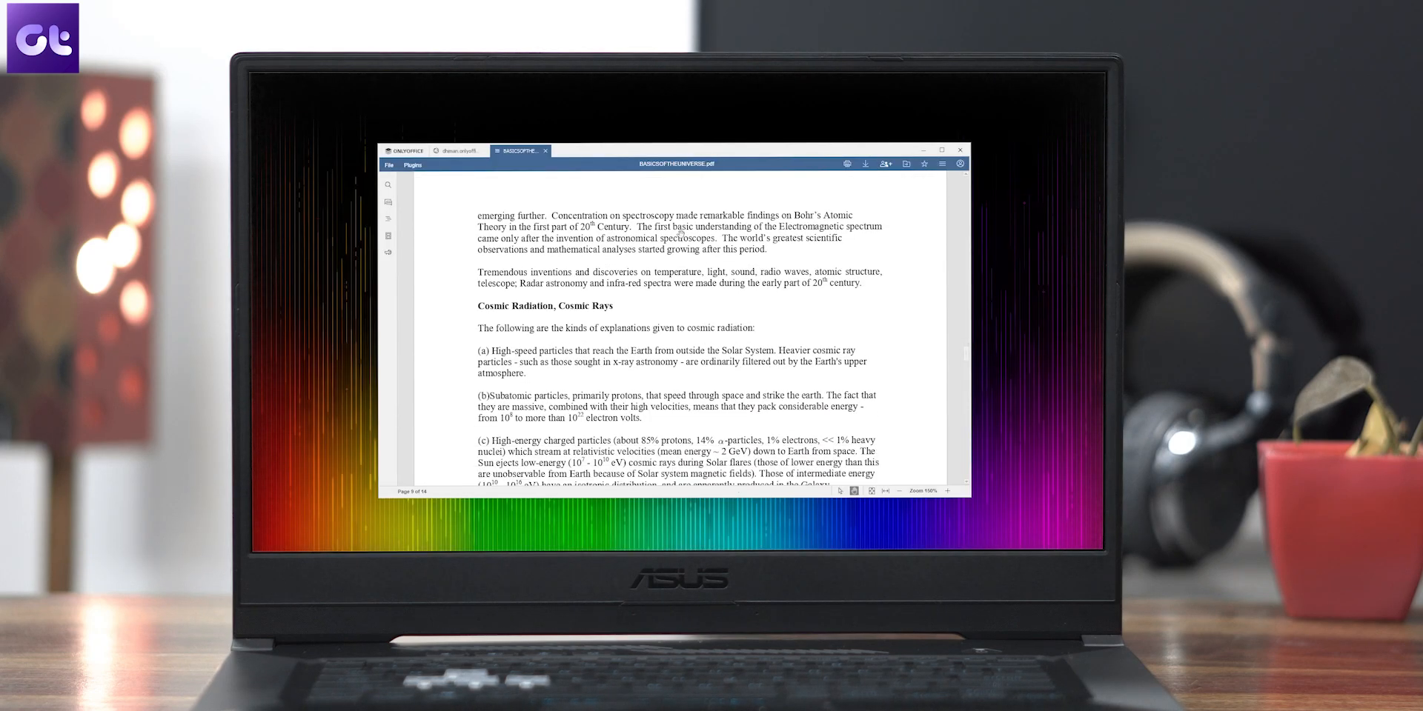
Scroll down through the BASICSOFTHEUNIVERSE PDF pages
scroll("down", 3)
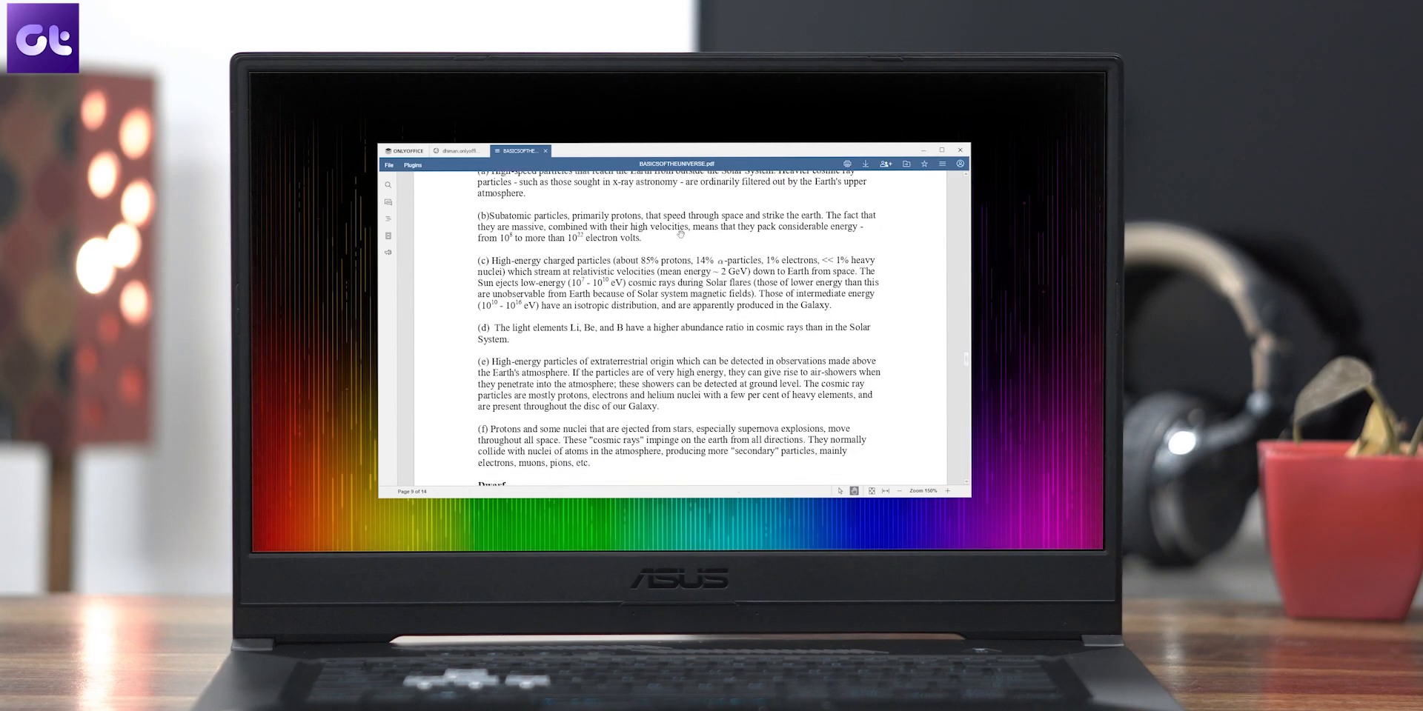
scroll("down", 3)
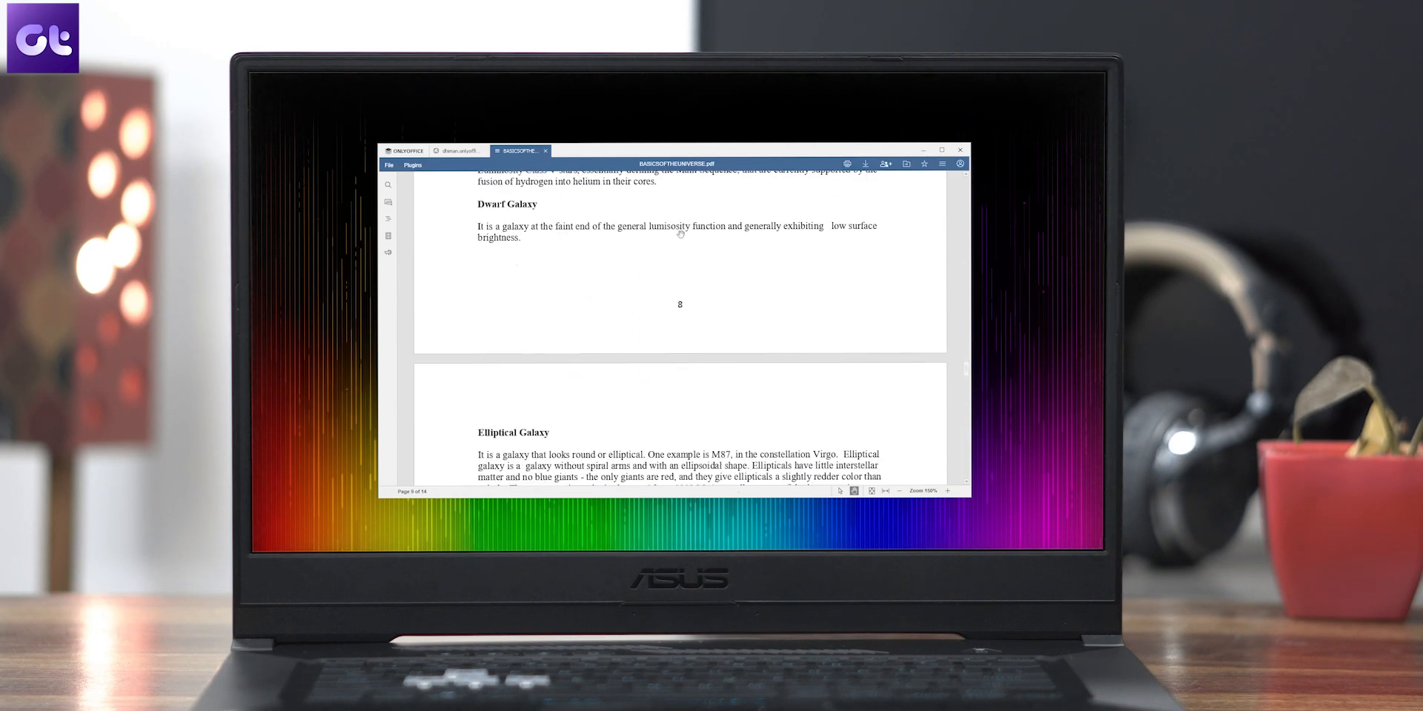
scroll("down", 3)
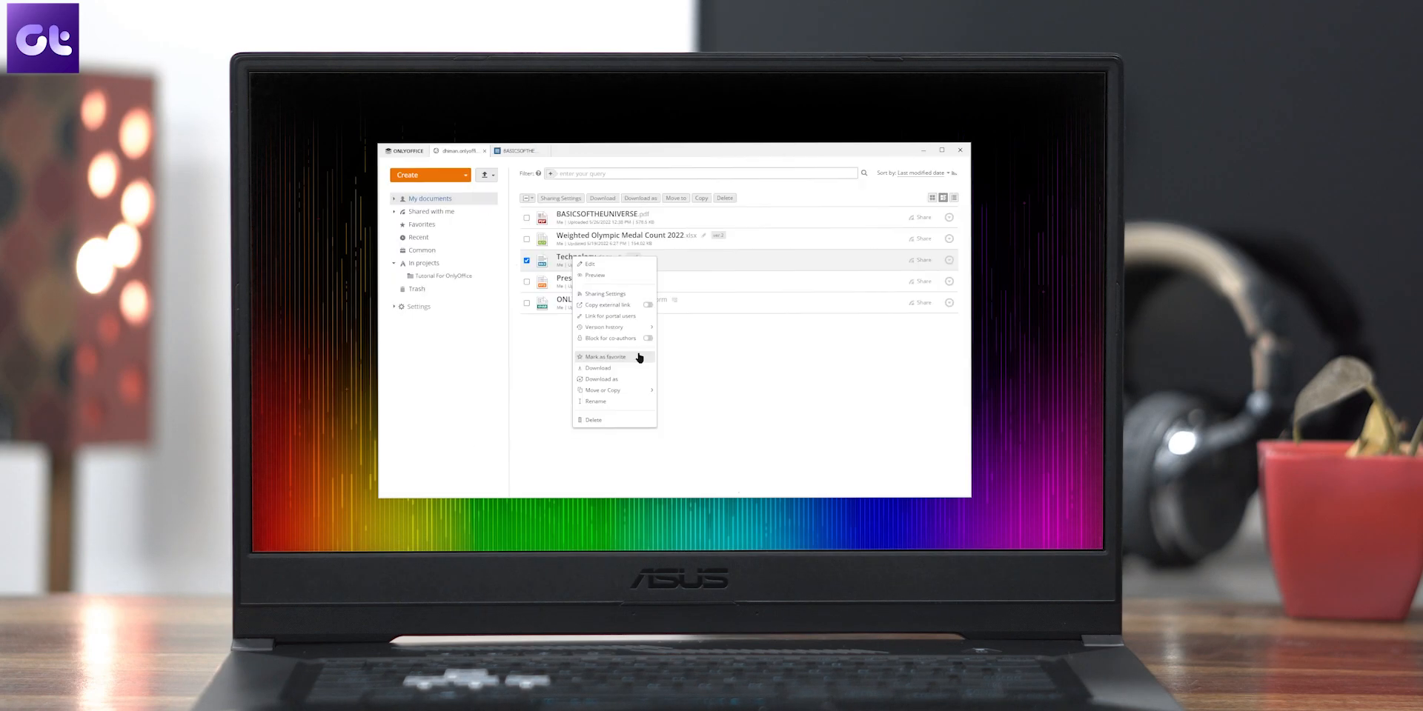
mouse_move(606, 315)
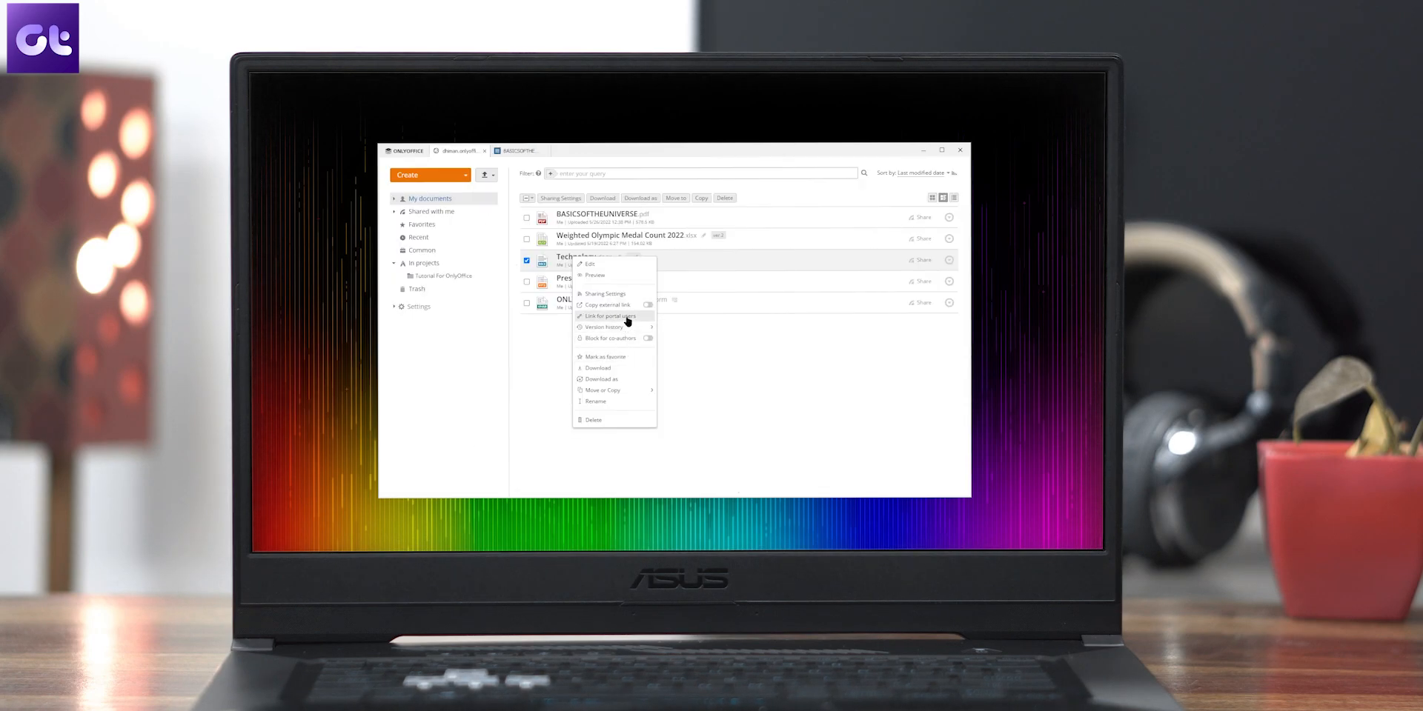
mouse_move(608, 305)
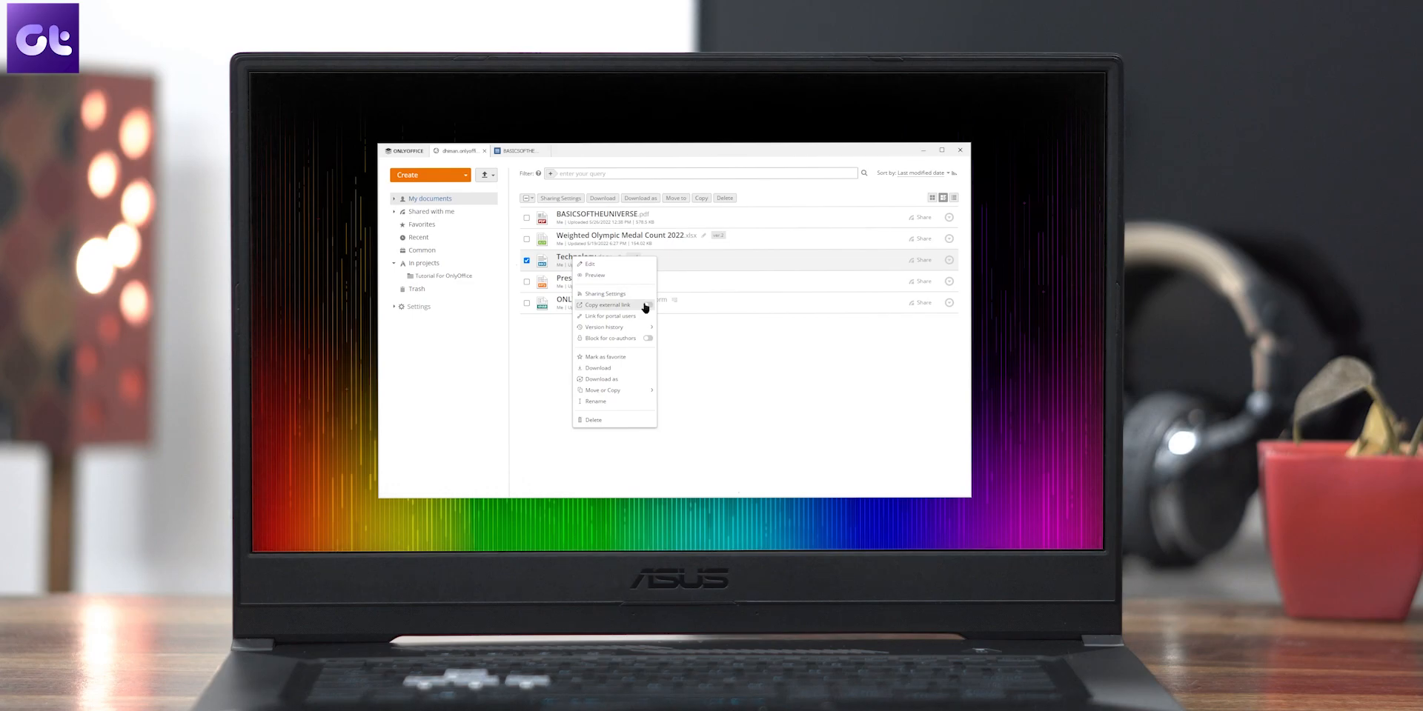
Copy a shareable external link to the file from its context menu
left_click(608, 304)
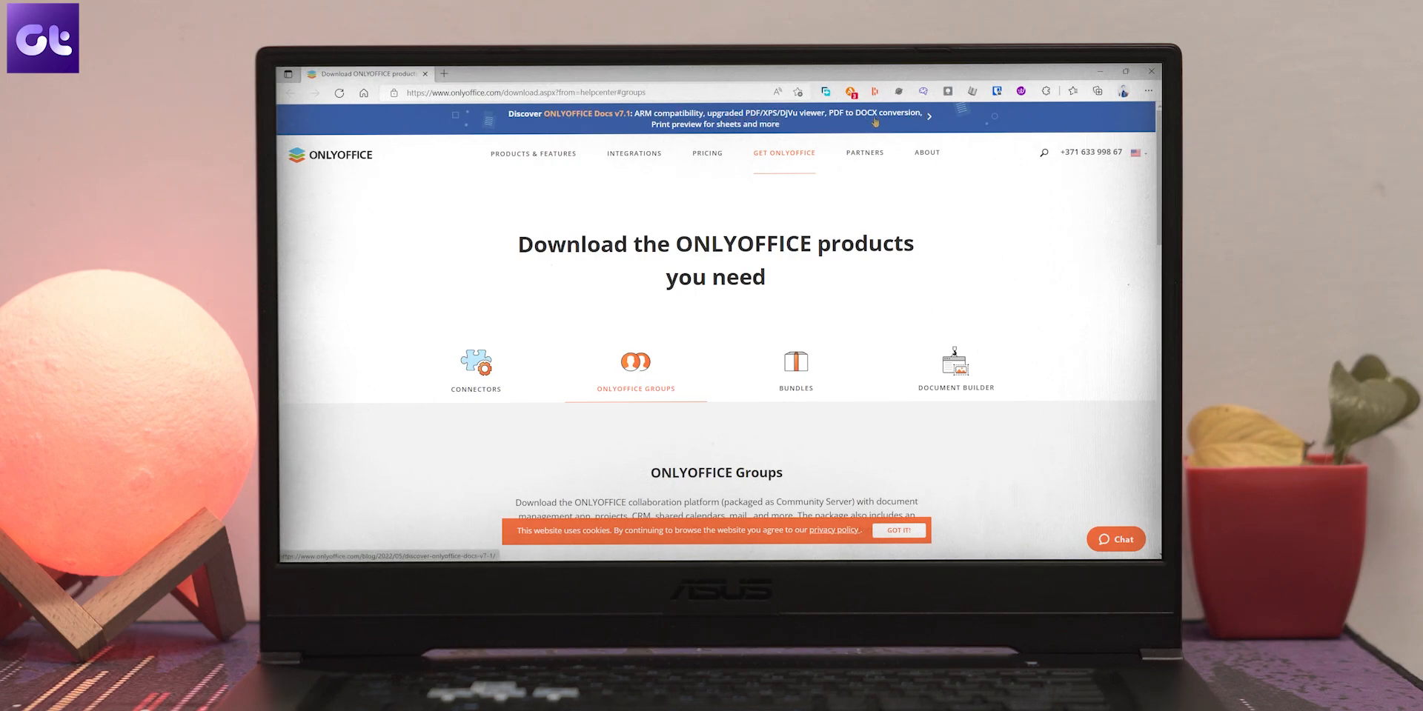
Scroll the Groups download page to the Docker, Debian/Ubuntu, CentOS/RHEL and Windows Server cards
scroll("down", 3)
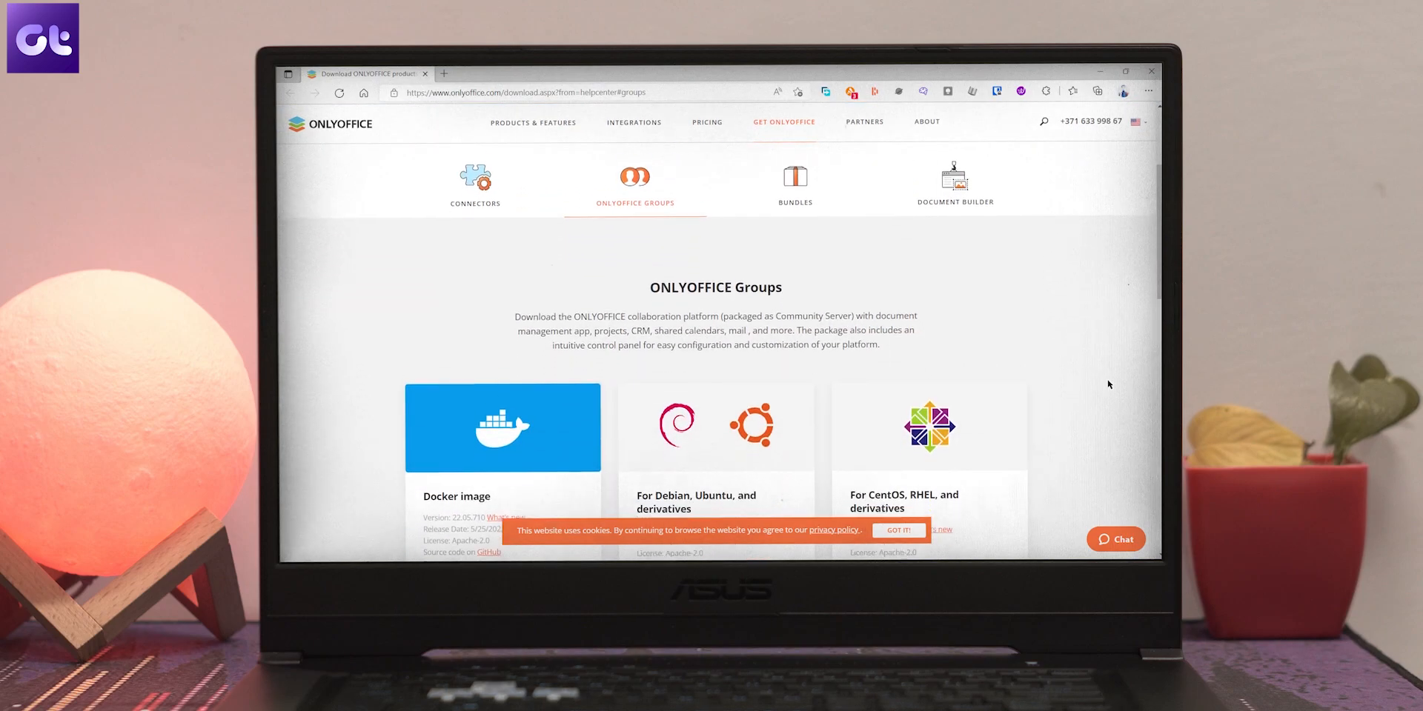
scroll("down", 3)
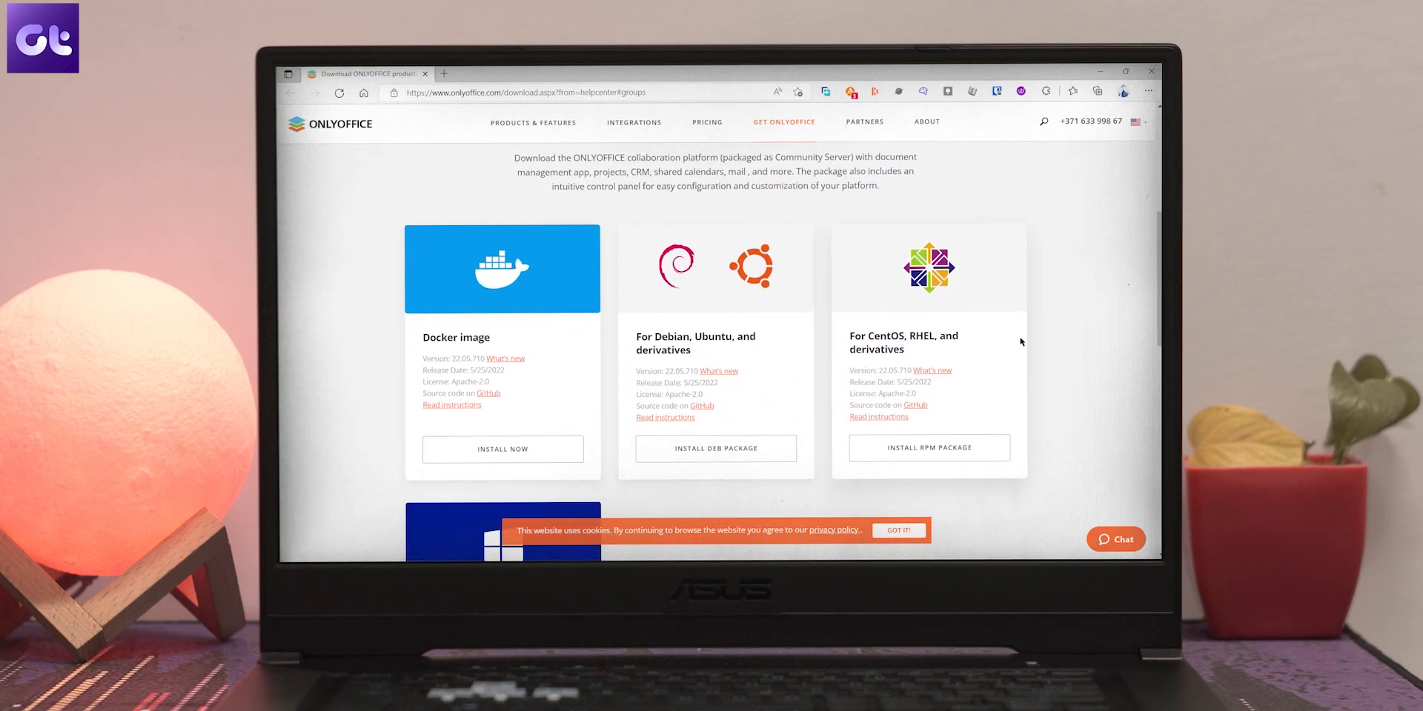
scroll("down", 3)
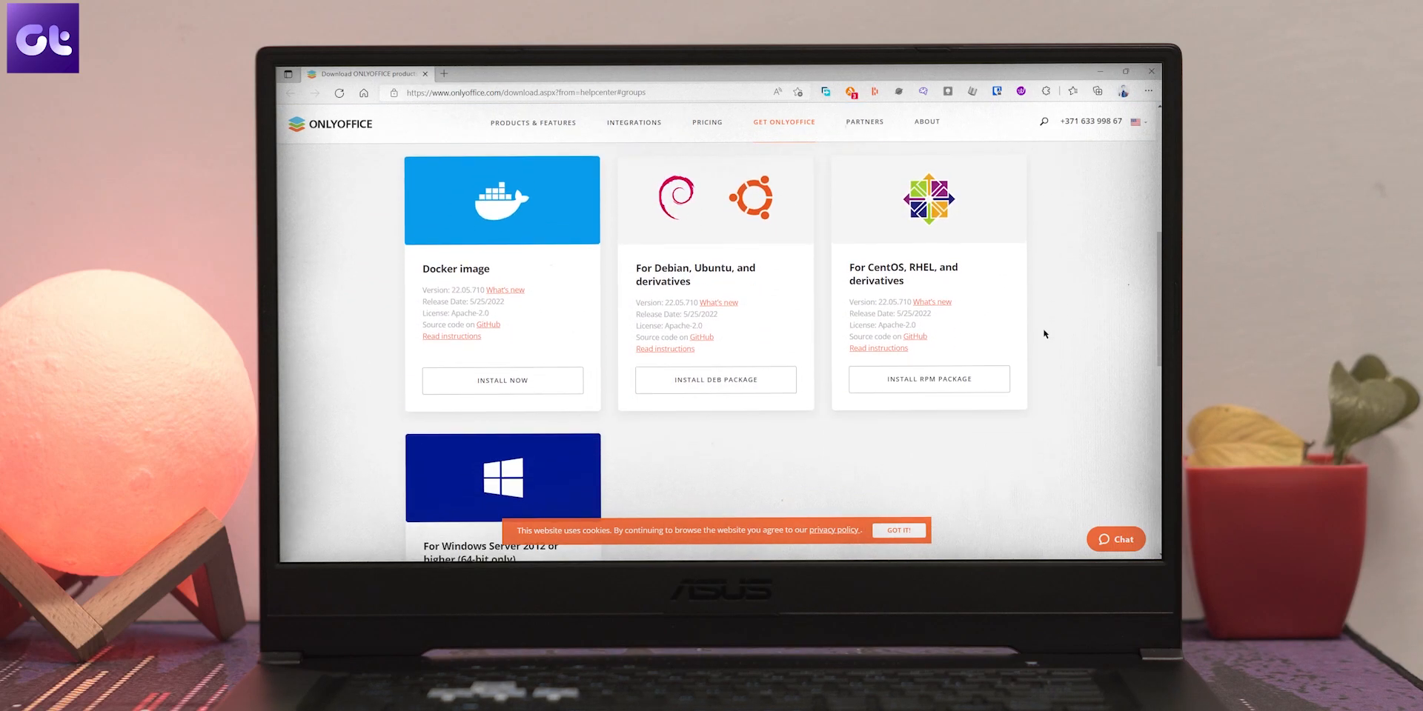
scroll("down", 3)
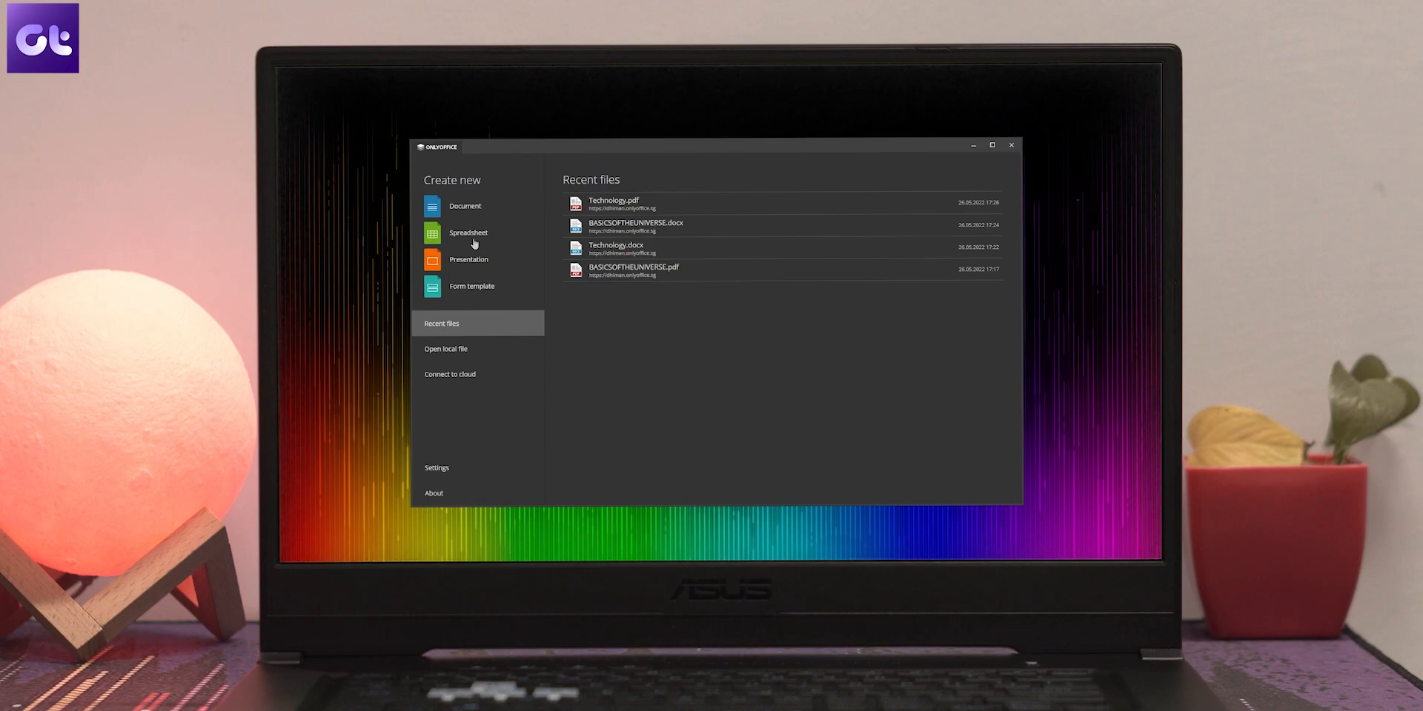
mouse_move(471, 289)
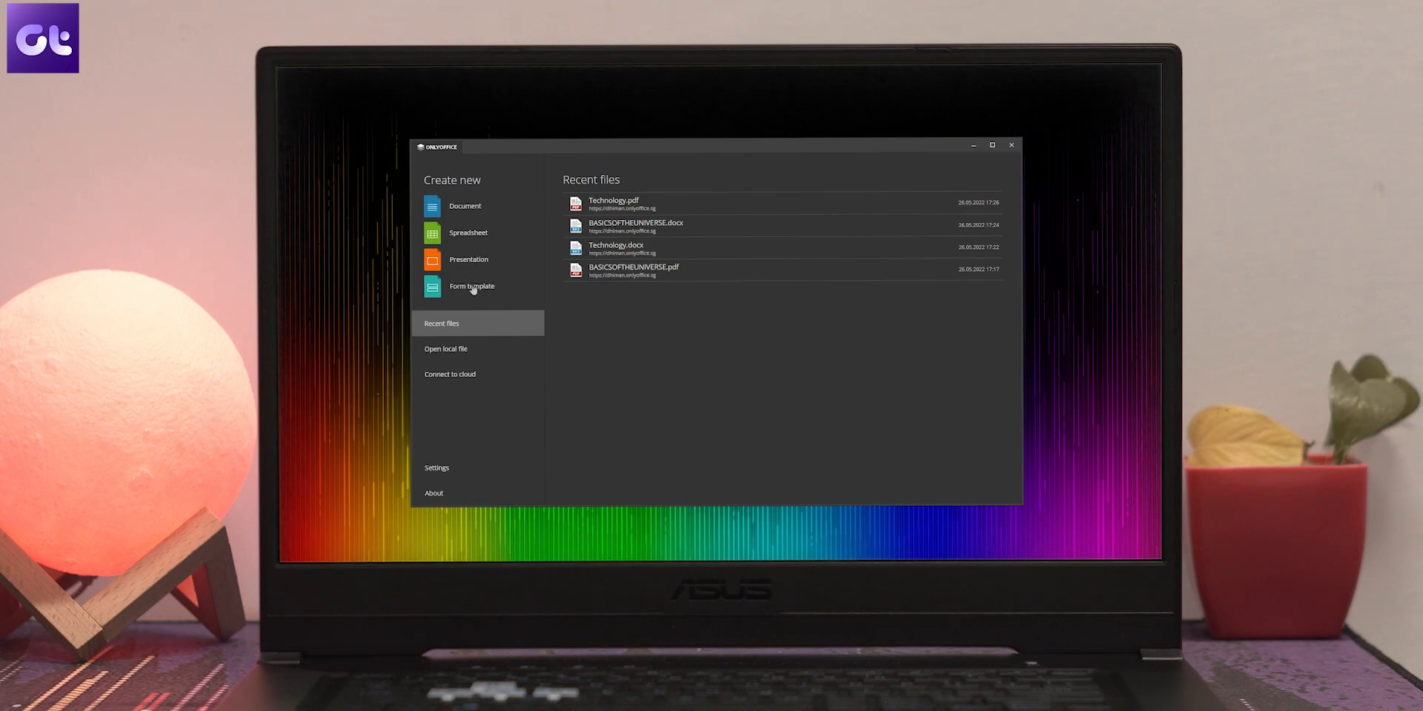
mouse_move(668, 202)
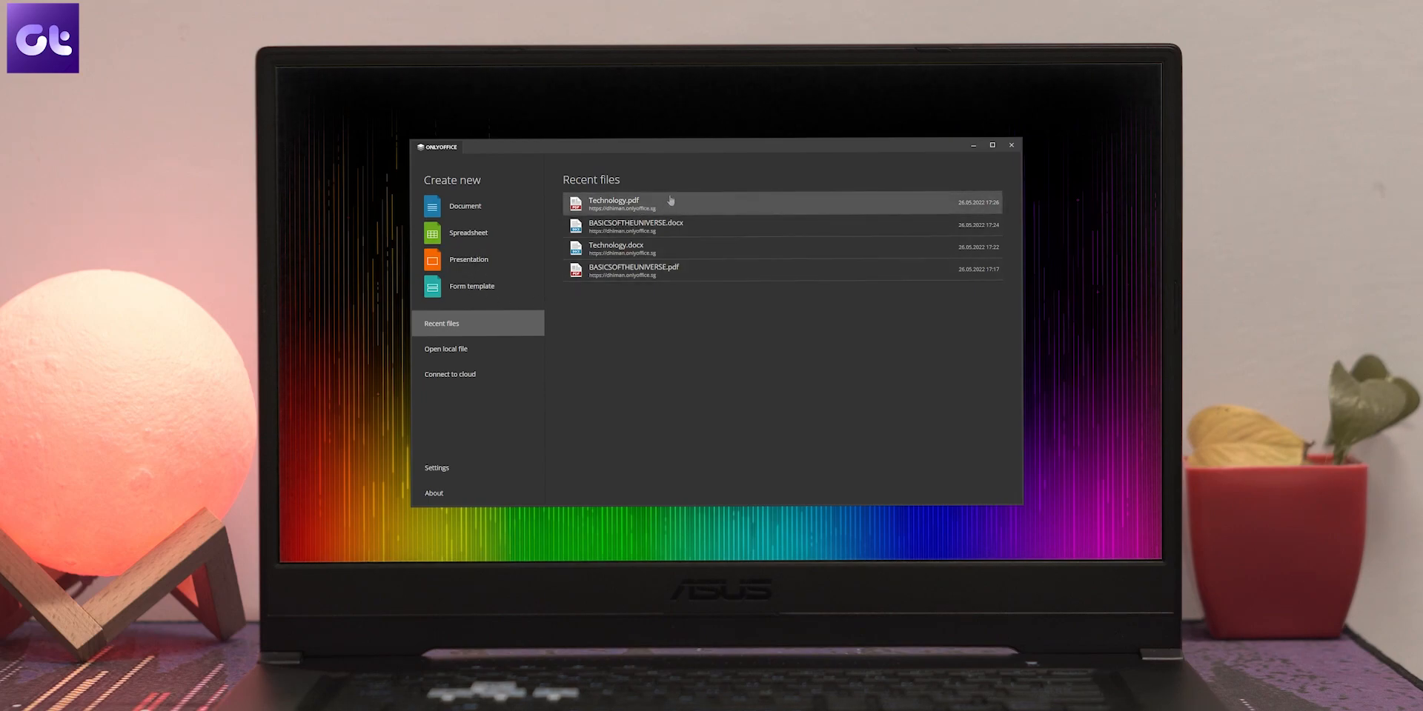
mouse_move(698, 248)
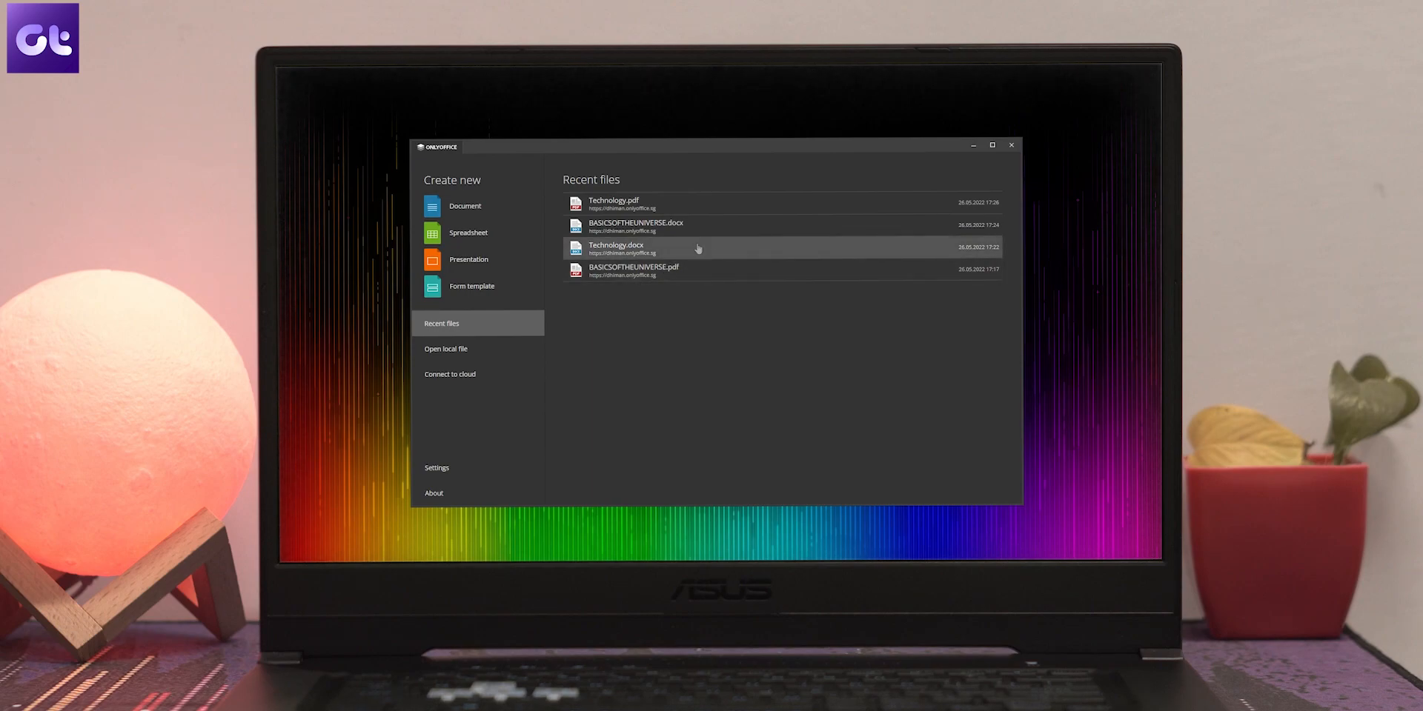
Open Technology.docx from Recent files, then open BASICSOFTHEUNIVERSE from the Documents folder
double_click(615, 245)
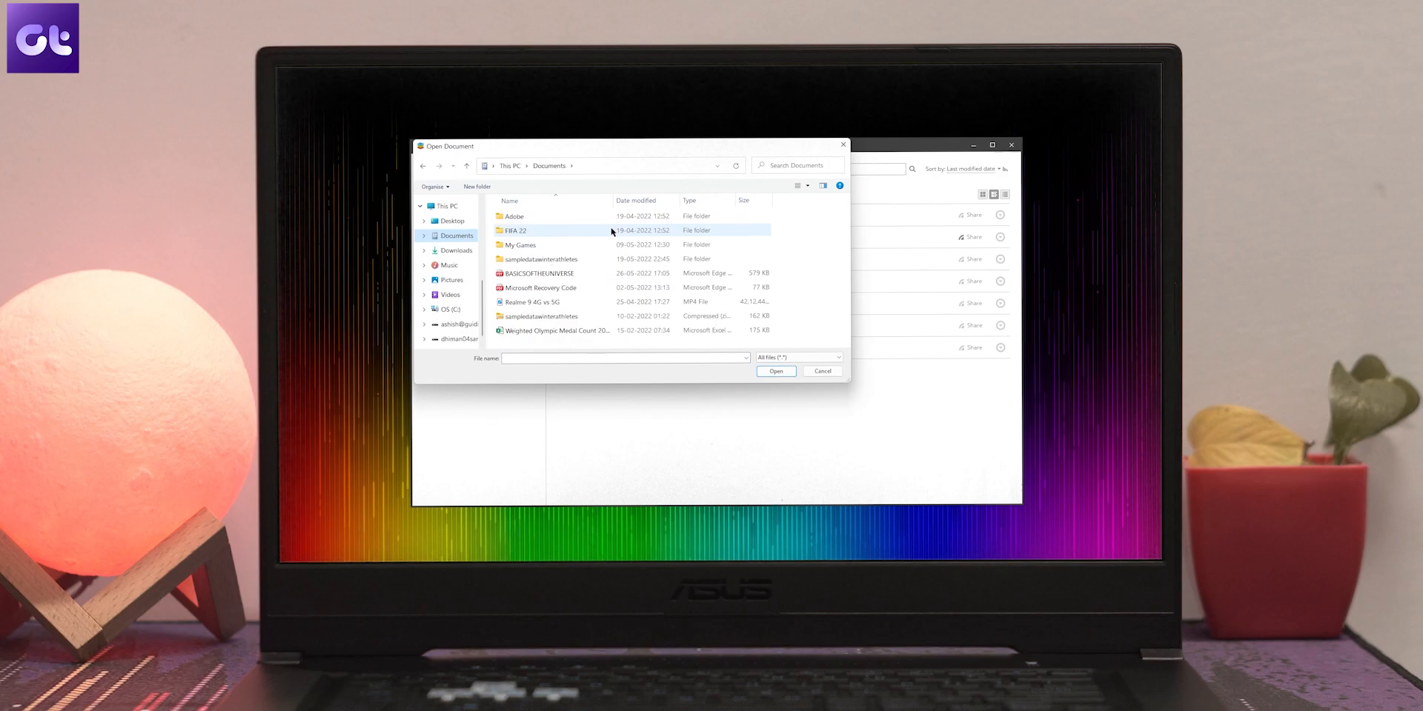
left_click(535, 272)
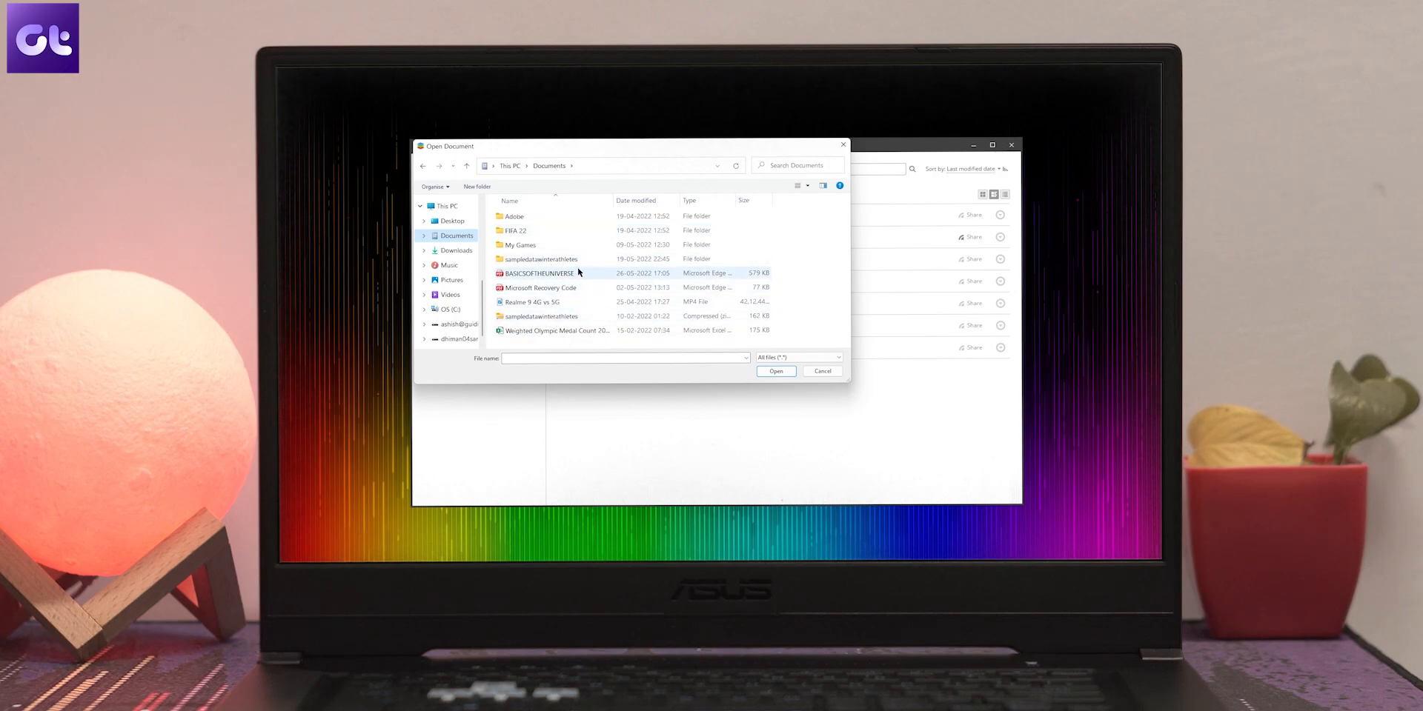
left_click(536, 273)
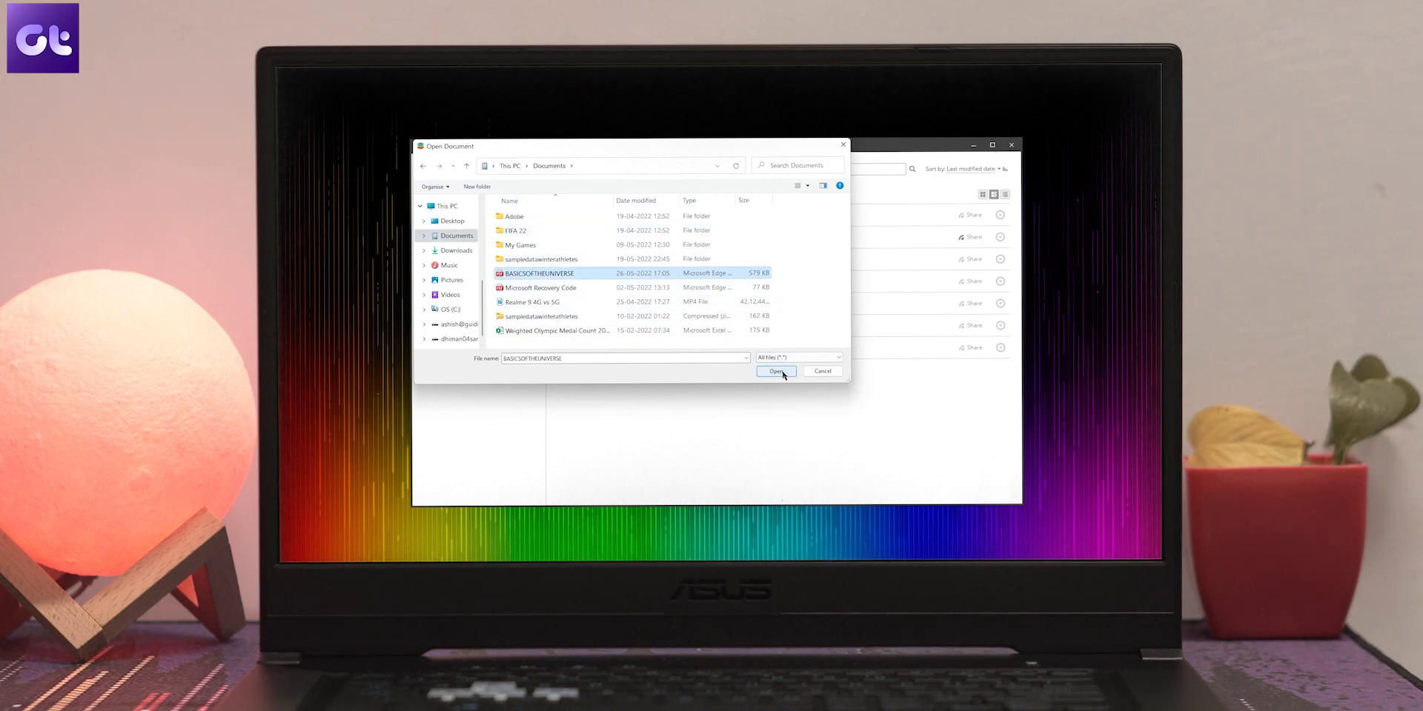
left_click(776, 371)
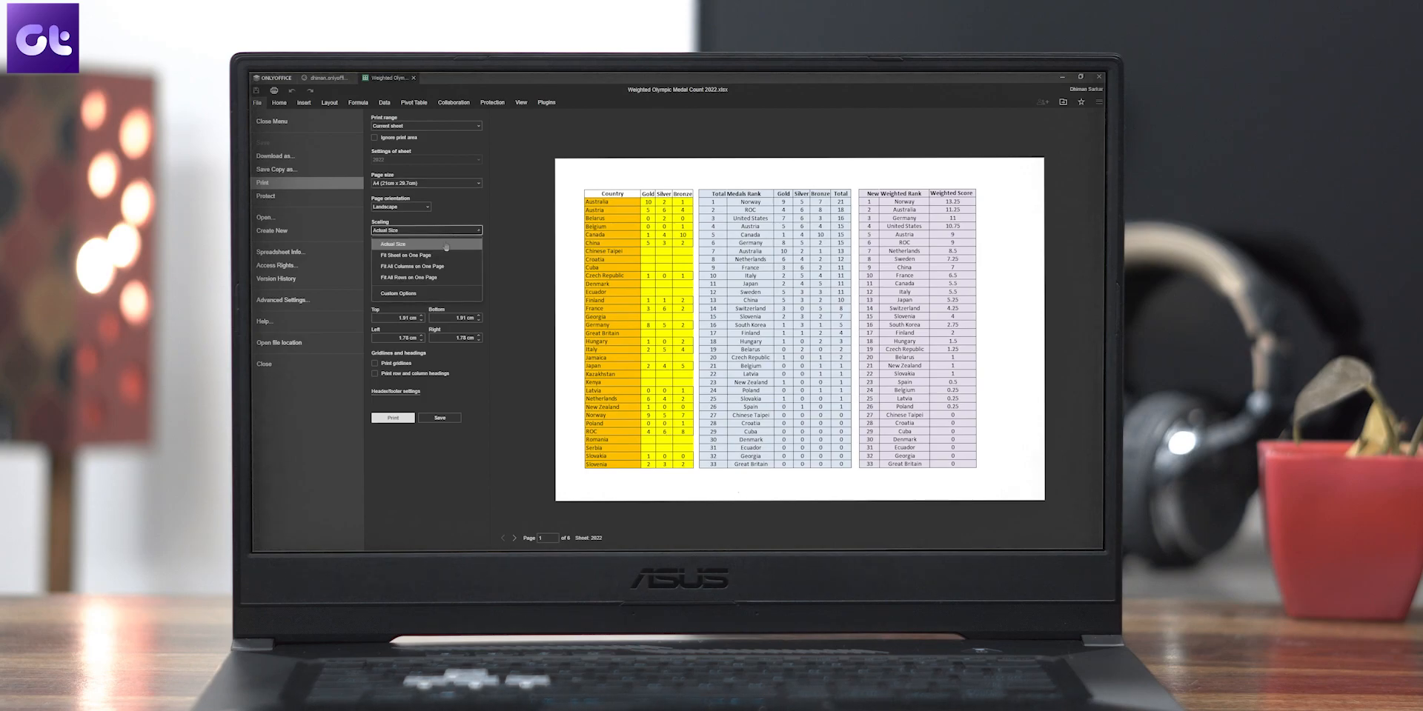
Set the medal sheet's print scaling to Fit Sheet on One Page, reviewing the other scaling choices
left_click(405, 255)
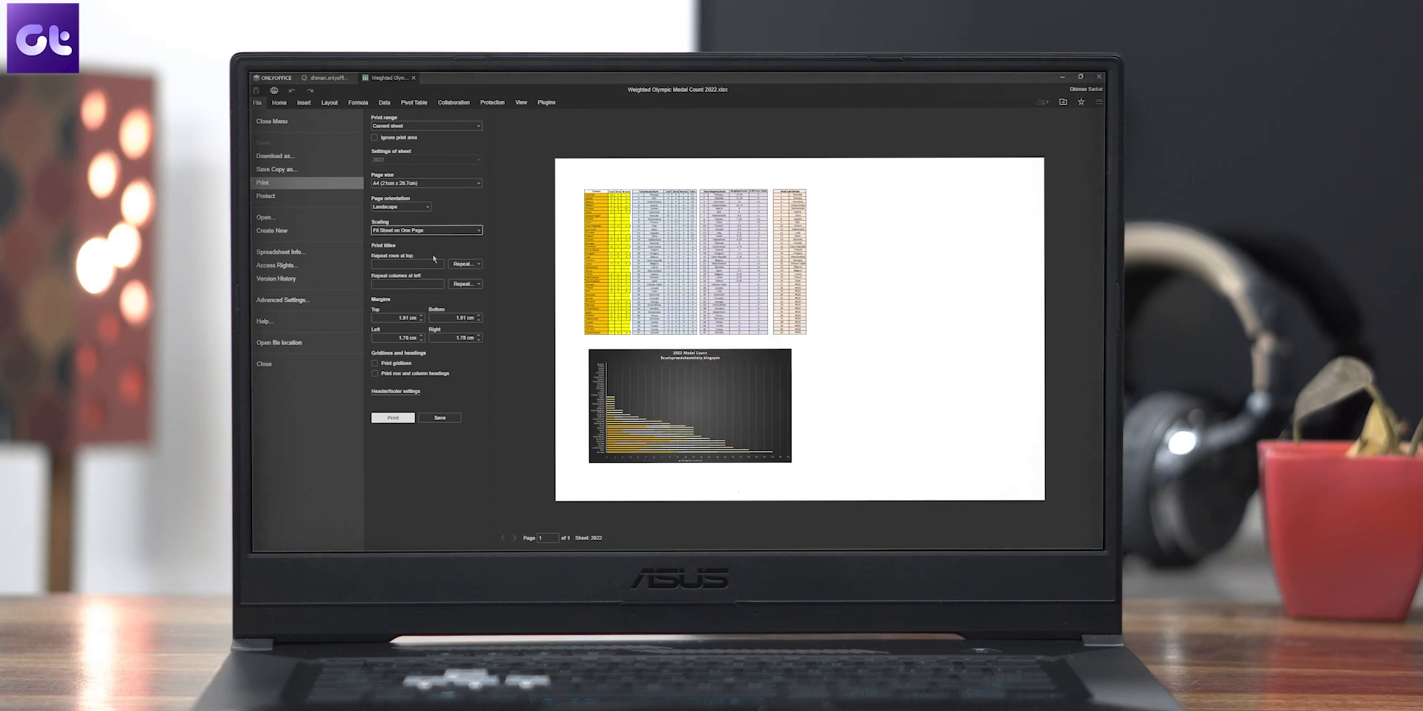
left_click(426, 230)
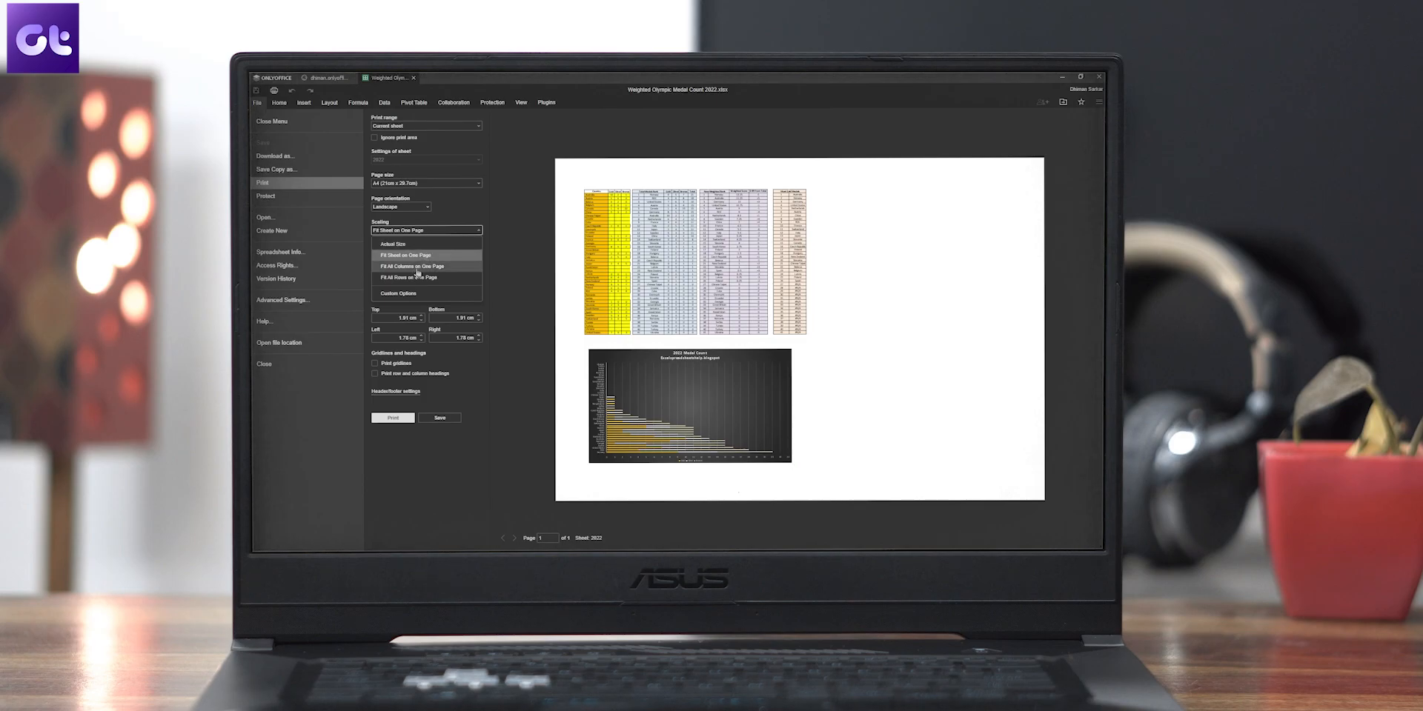
left_click(414, 266)
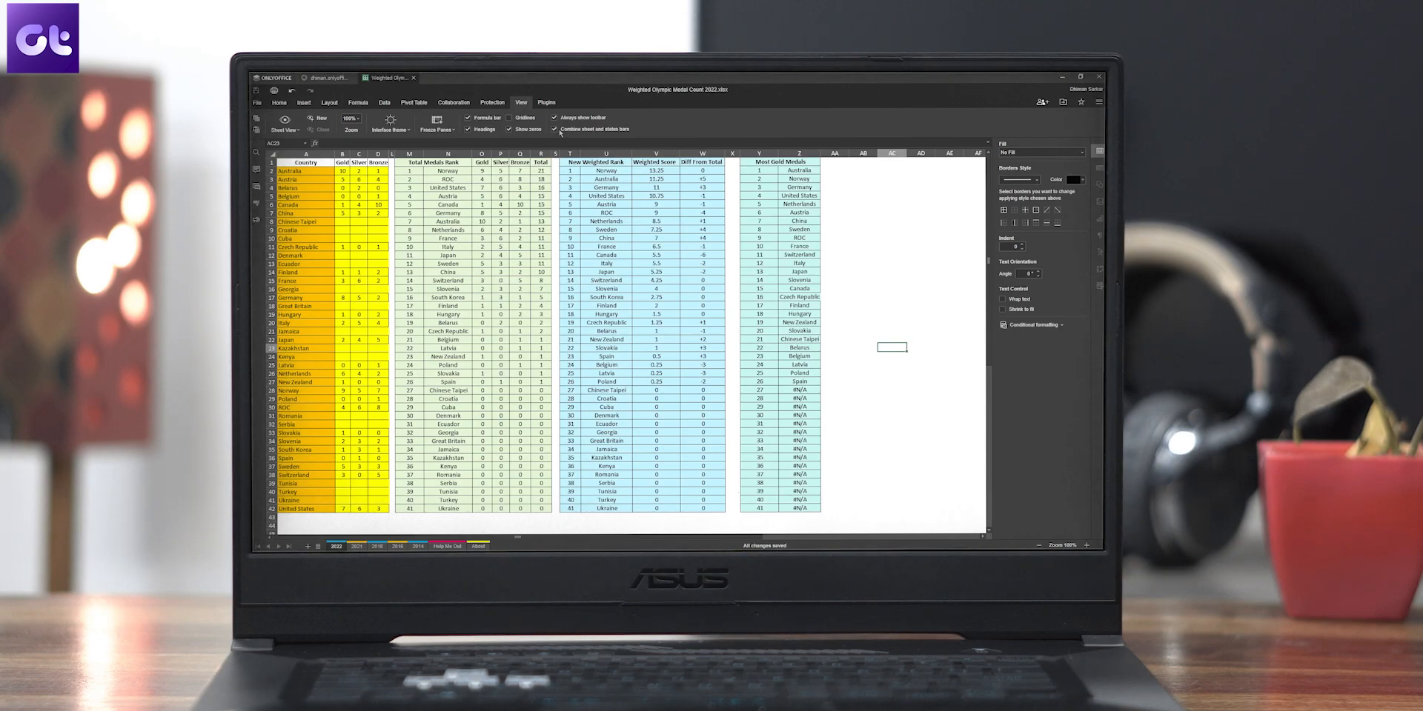
Complete the COUNT function with a second value range and confirm its arguments
left_click(436, 123)
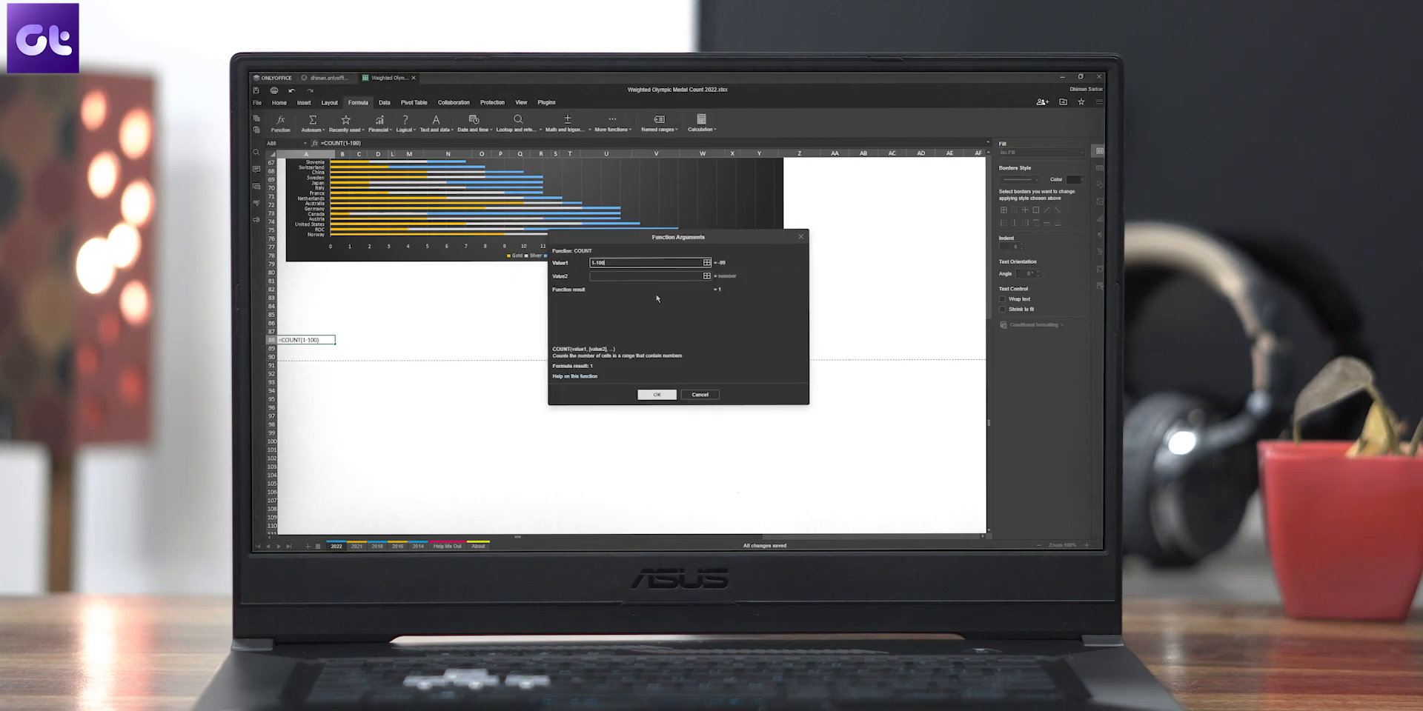
left_click(645, 275)
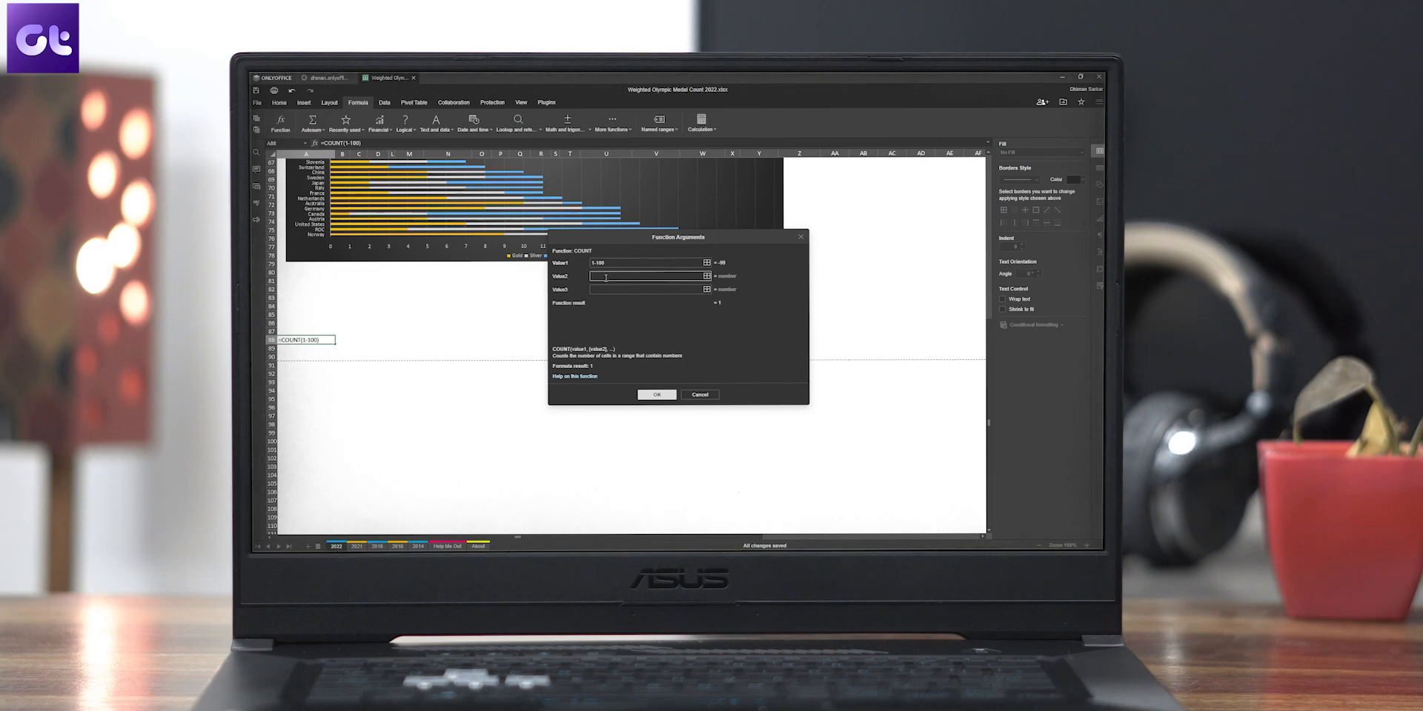
type("1-100")
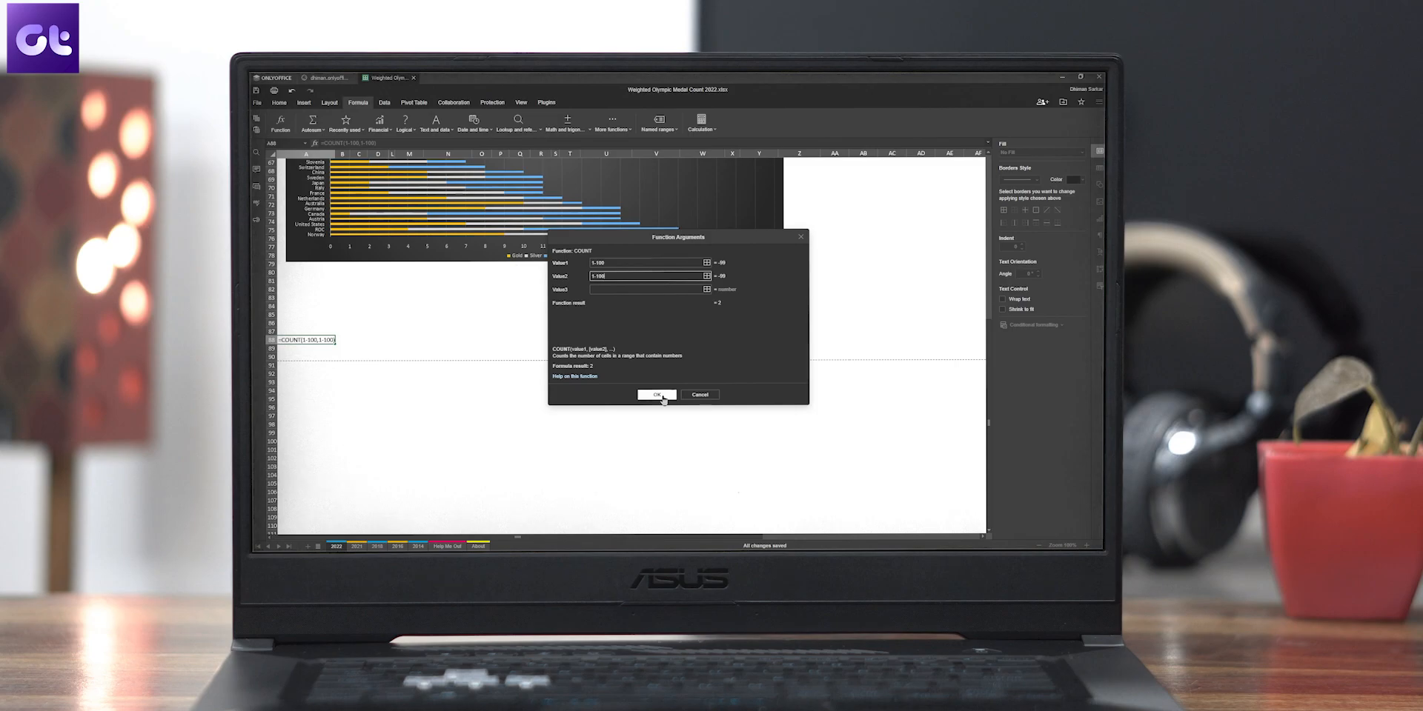
left_click(657, 395)
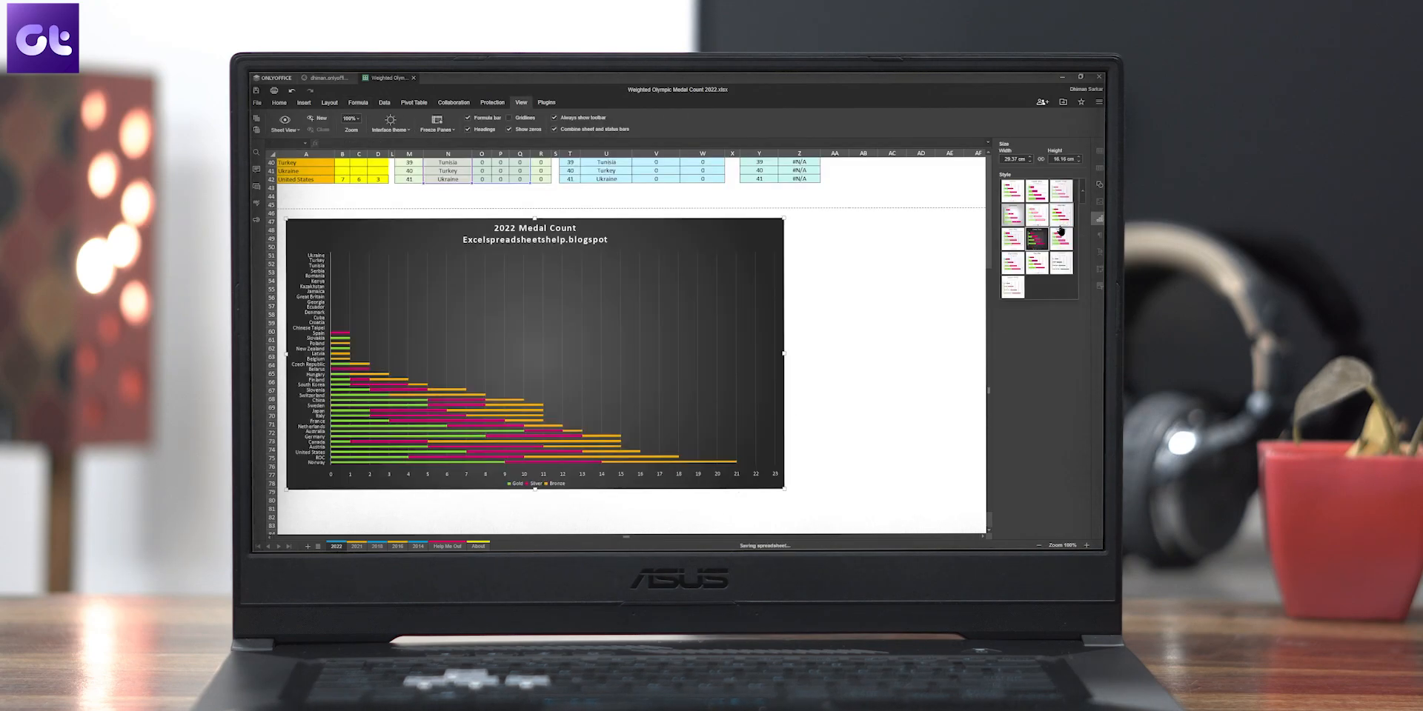
Give the medal chart a light style, then switch to the open Presentation.pptx
left_click(1058, 188)
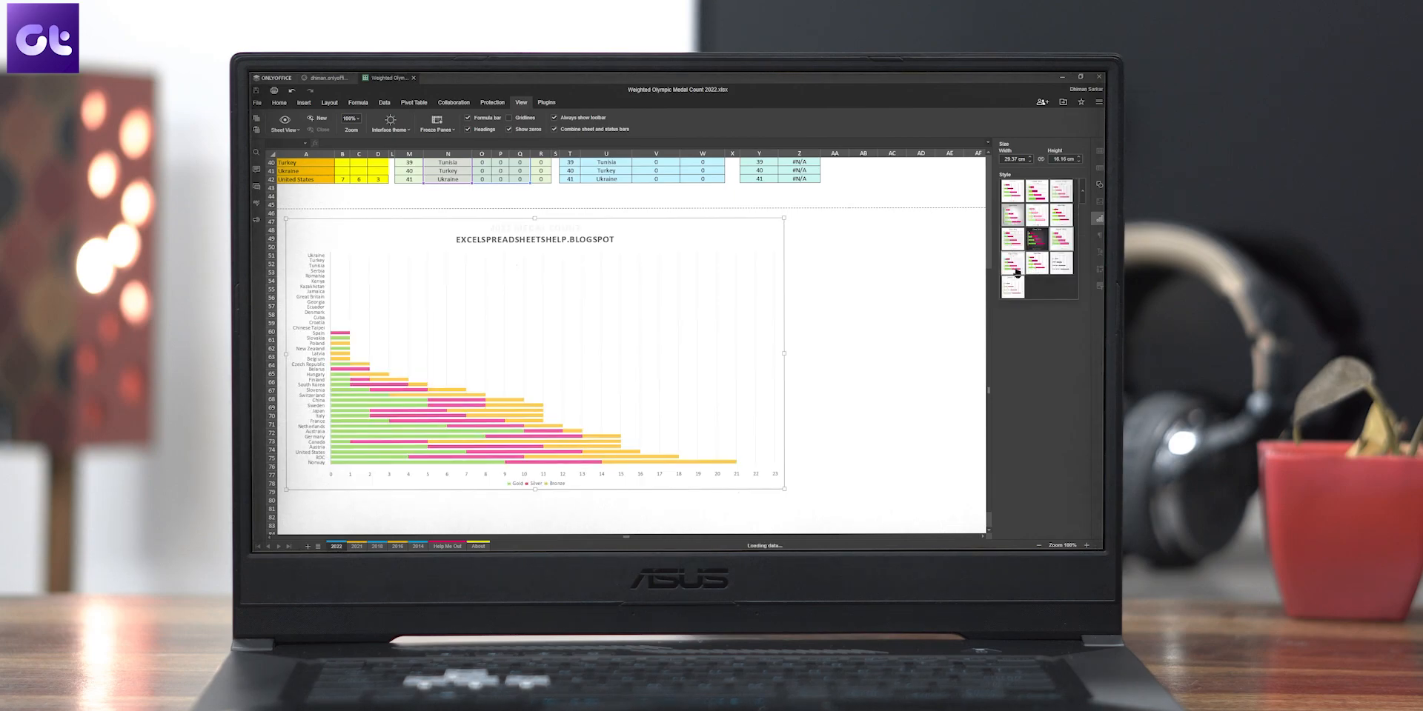
left_click(1010, 188)
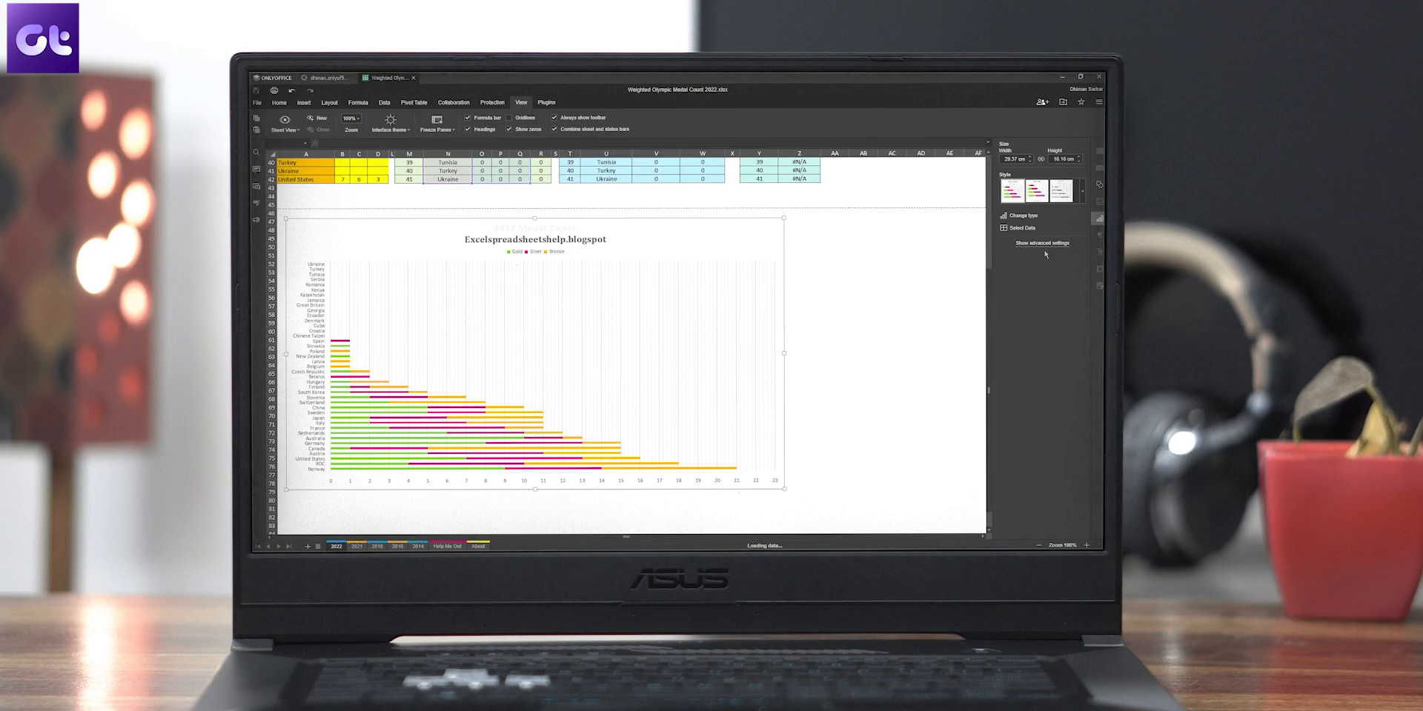
left_click(1097, 185)
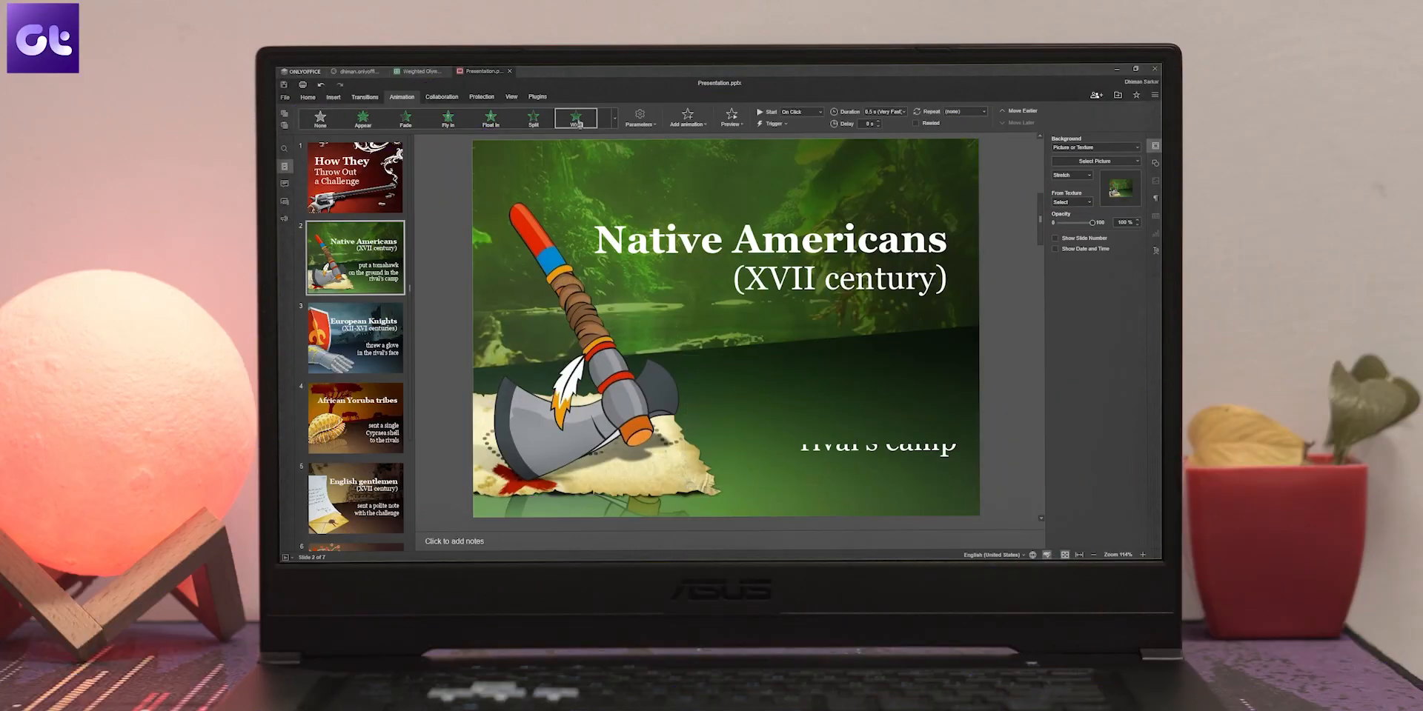
Apply an entrance animation to the European Knights slide title
left_click(355, 337)
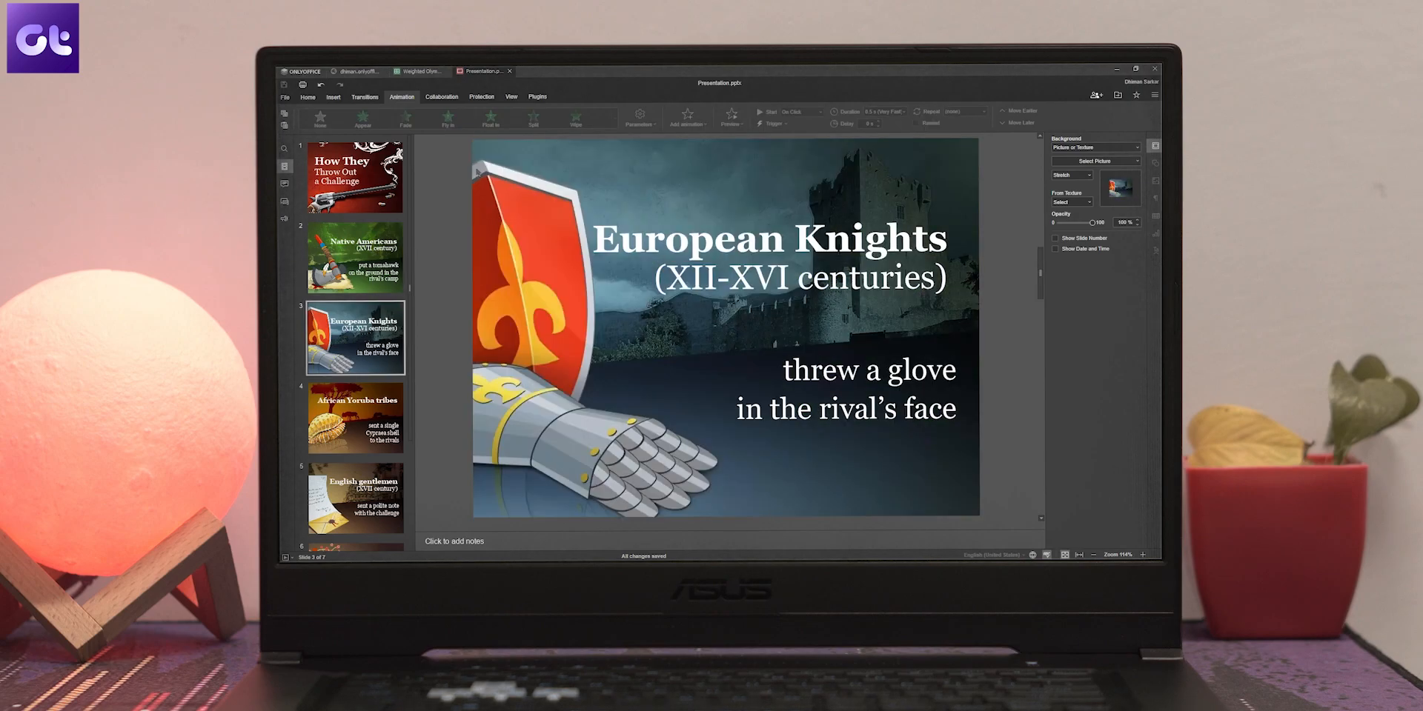
left_click(762, 238)
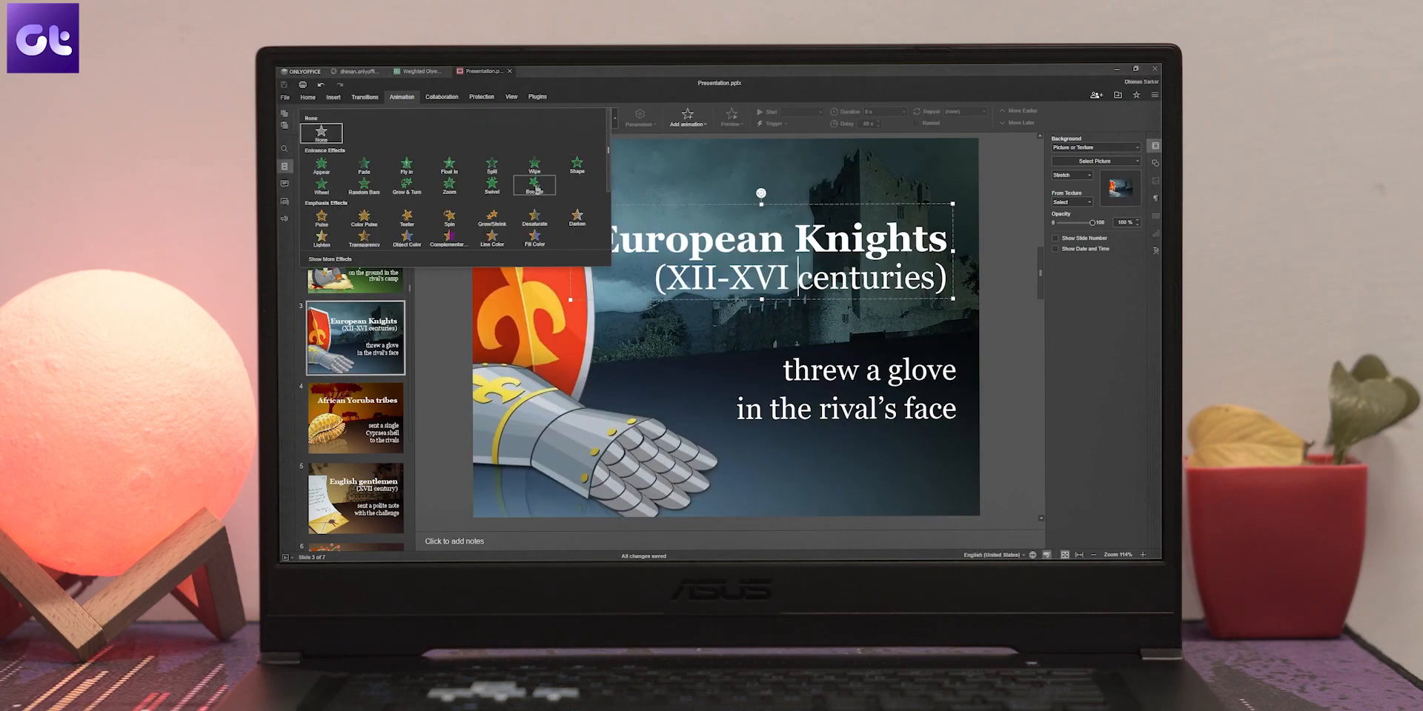
left_click(533, 181)
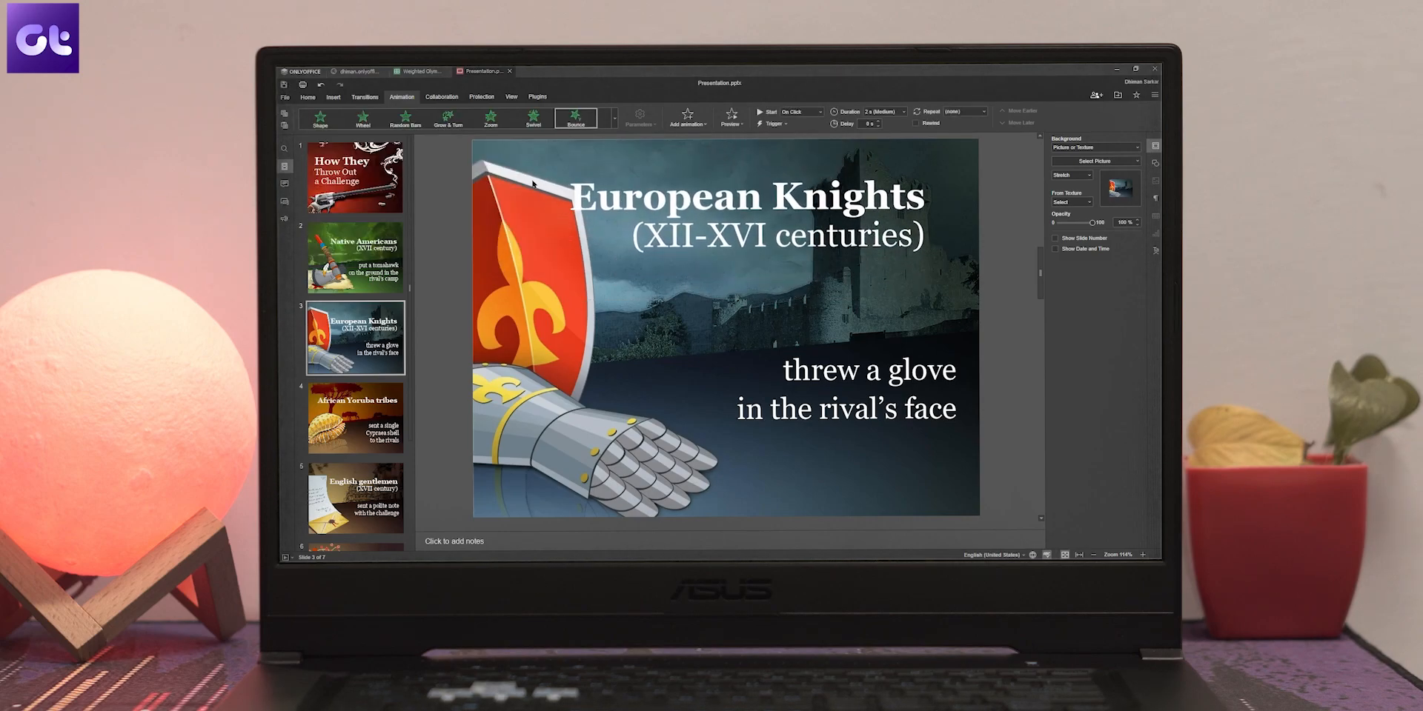
Bring up the context menu on slide thumbnails to rearrange the deck
right_click(354, 257)
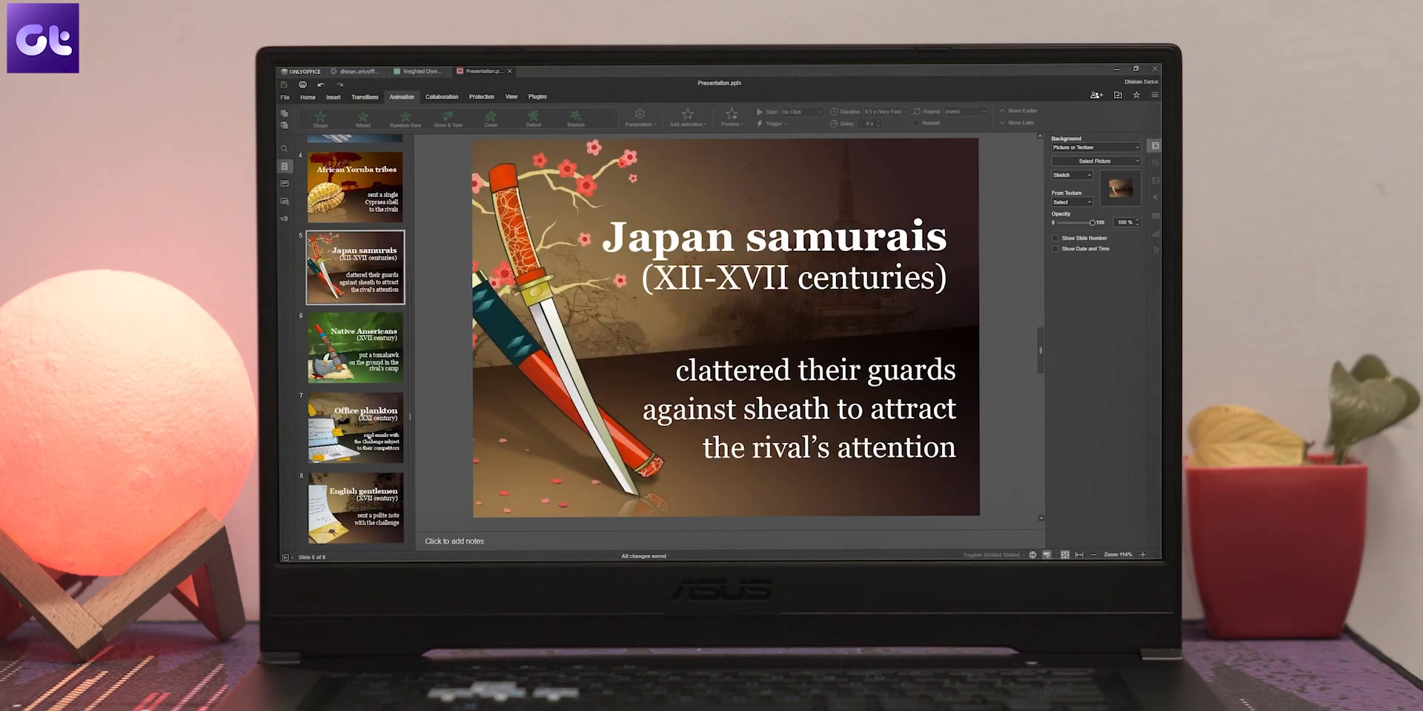
right_click(354, 305)
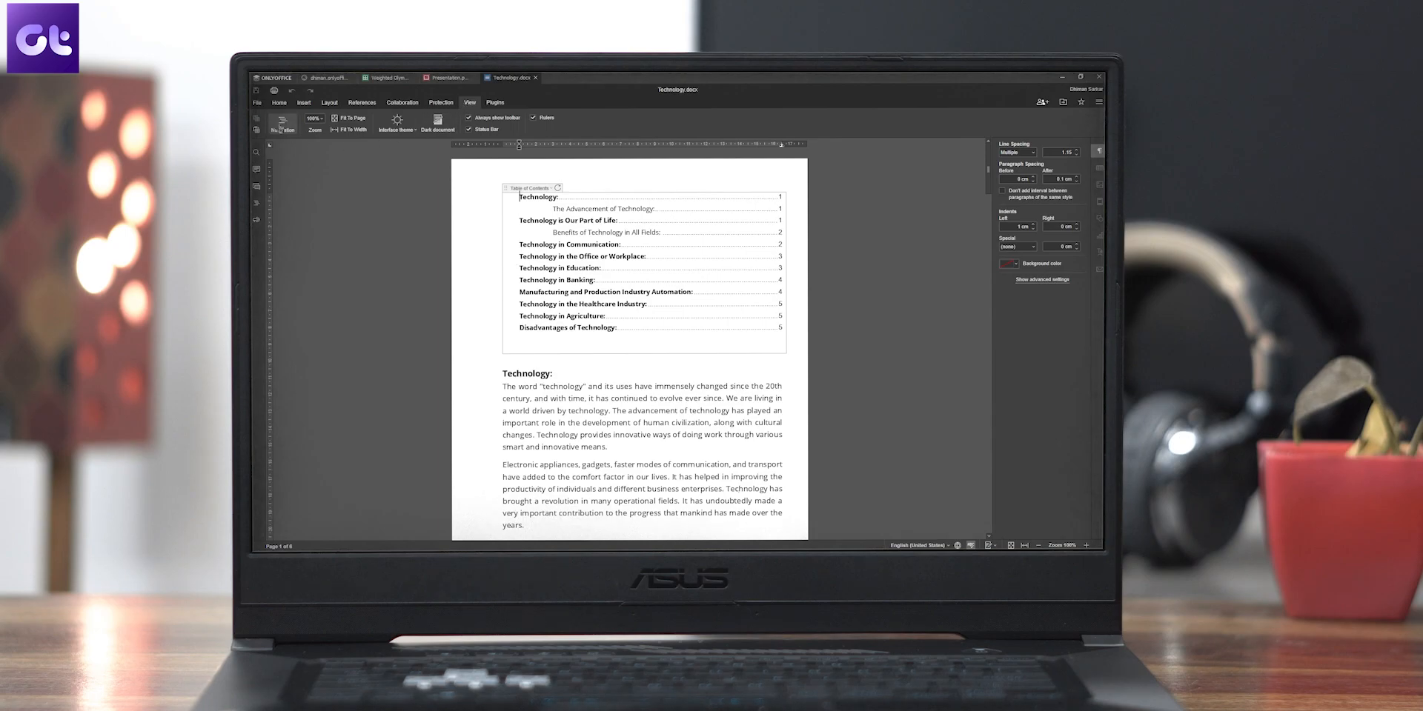
Render the Technology document pages dark and fit the page to window width
left_click(437, 123)
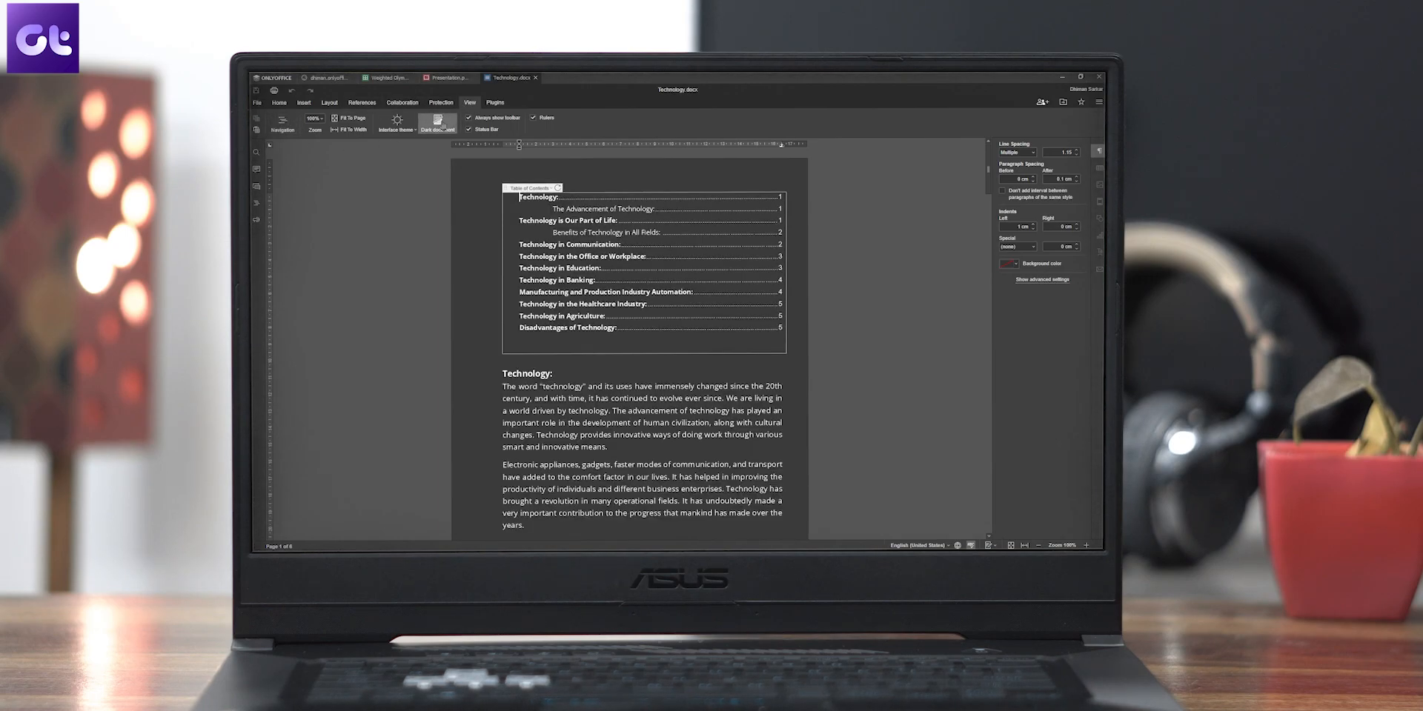
left_click(353, 118)
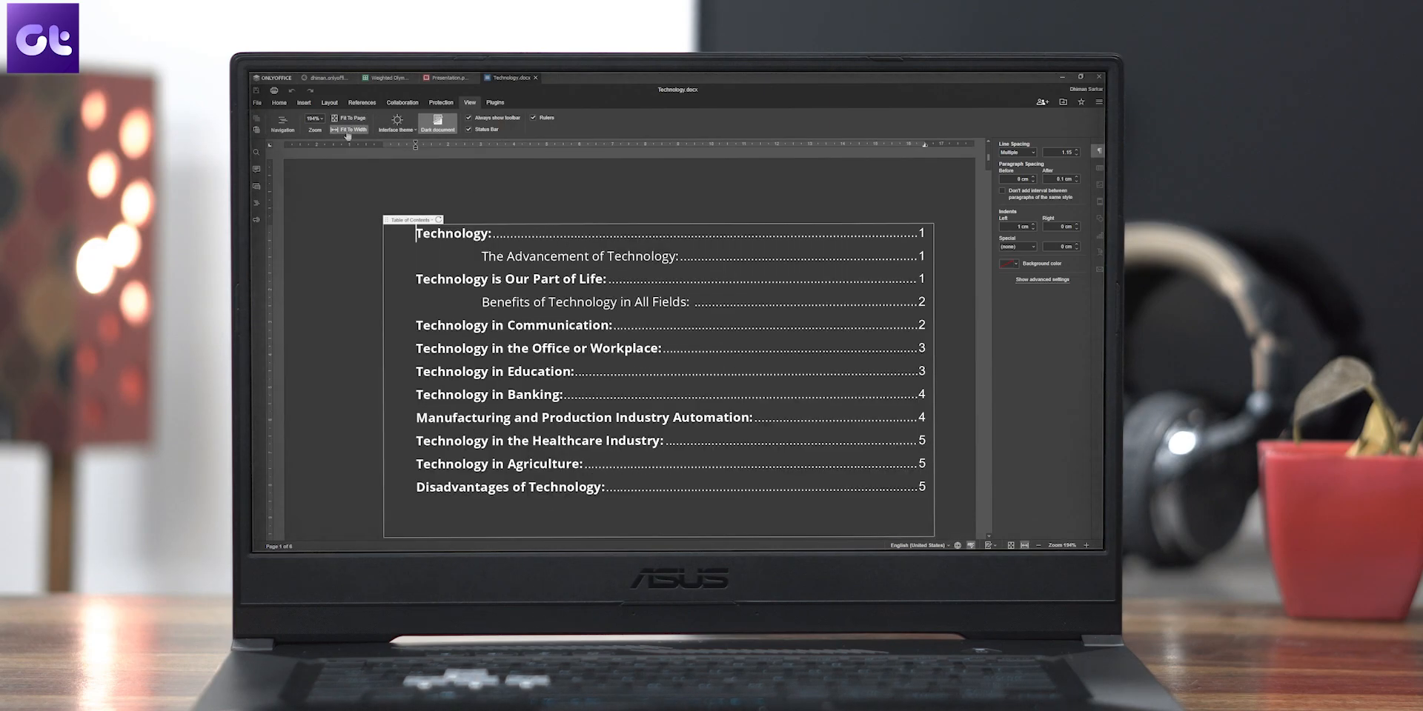
scroll("down", 3)
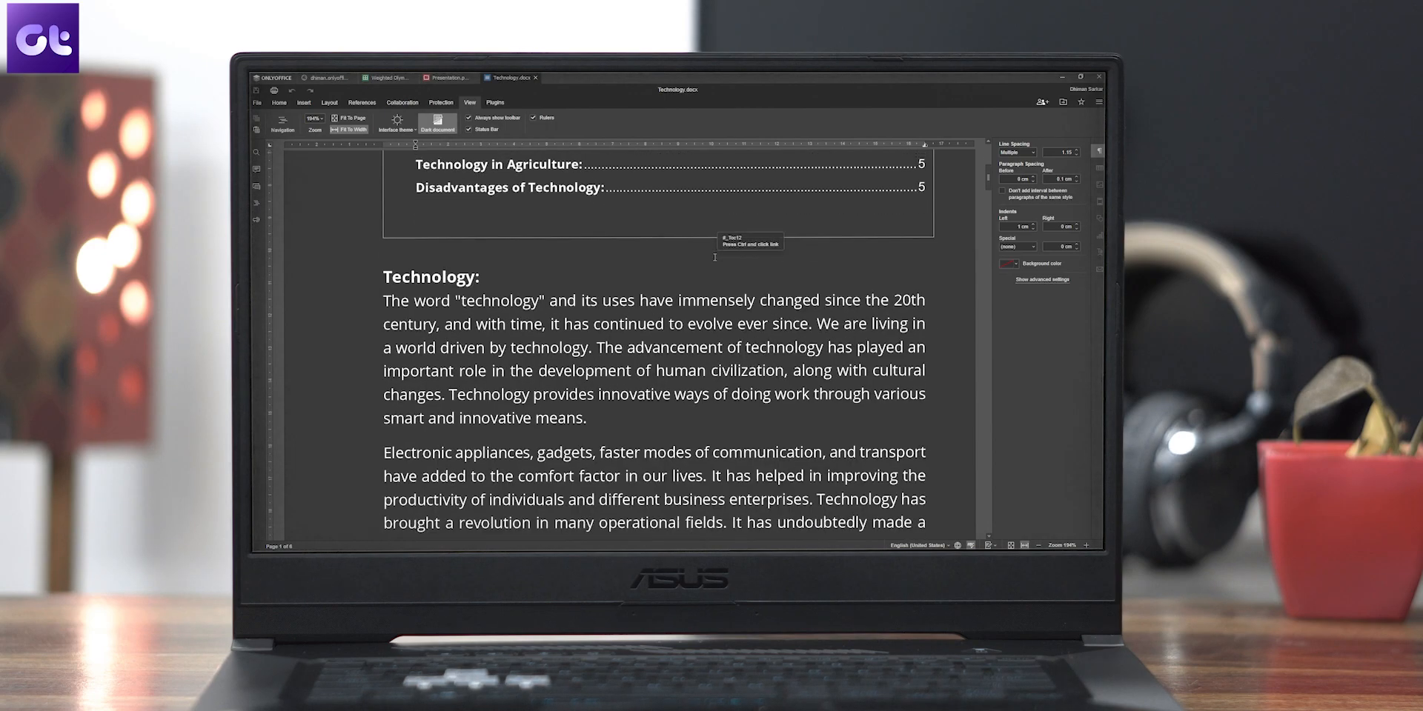
scroll("down", 3)
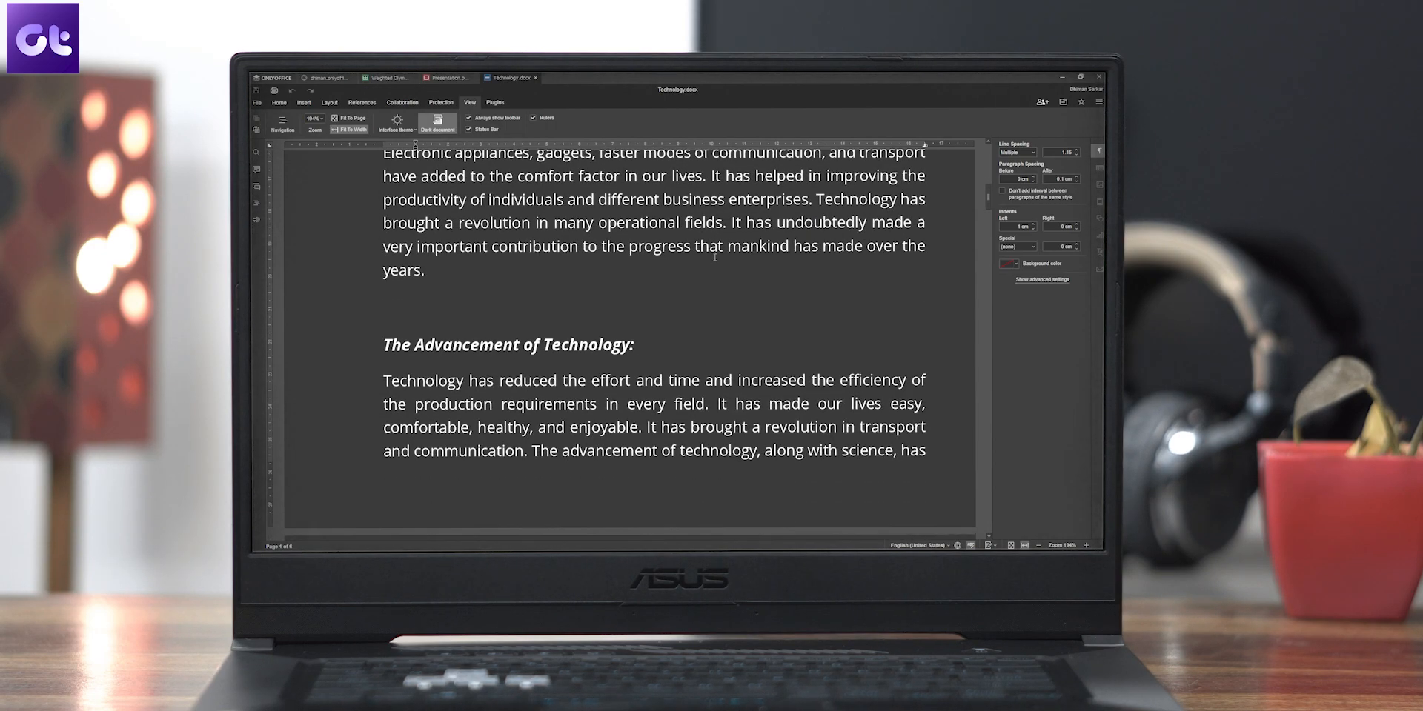
Try the interface theme options, return to Dark, then move to the Insert features
left_click(396, 127)
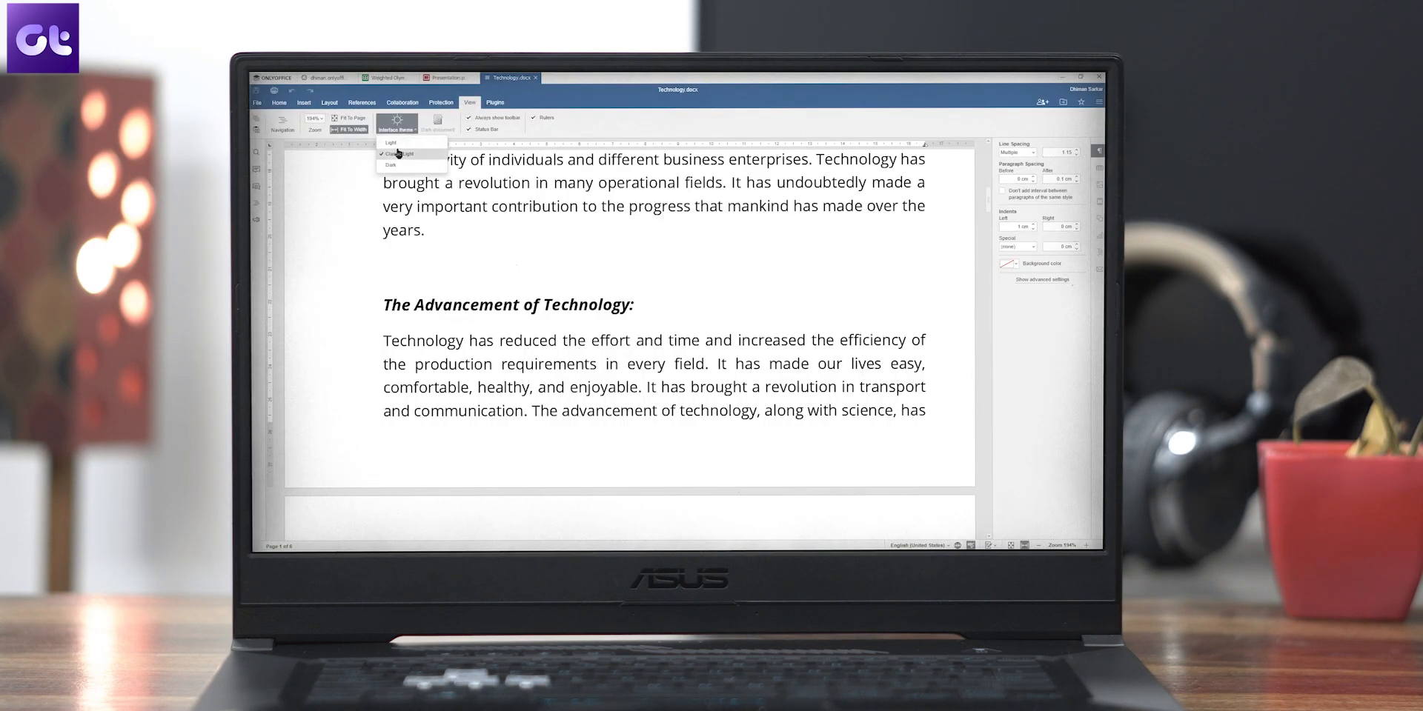
left_click(402, 152)
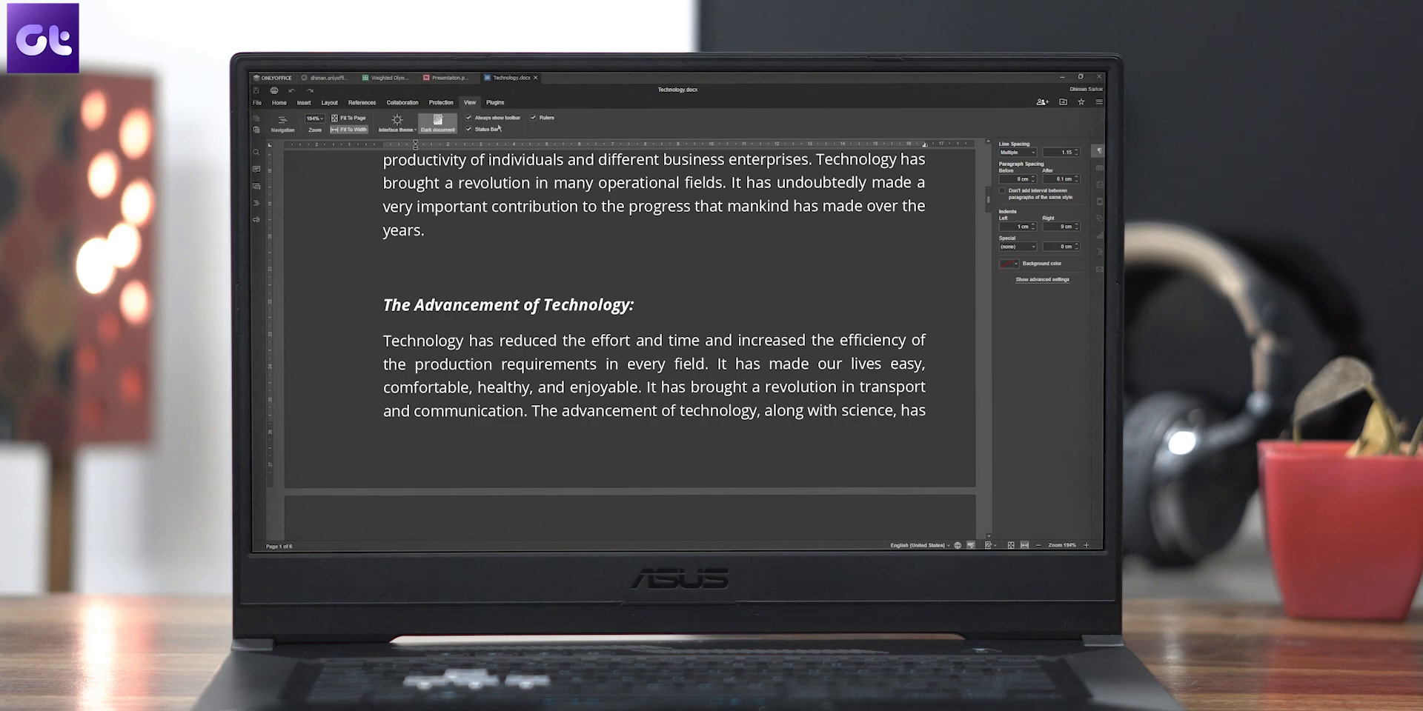
left_click(471, 129)
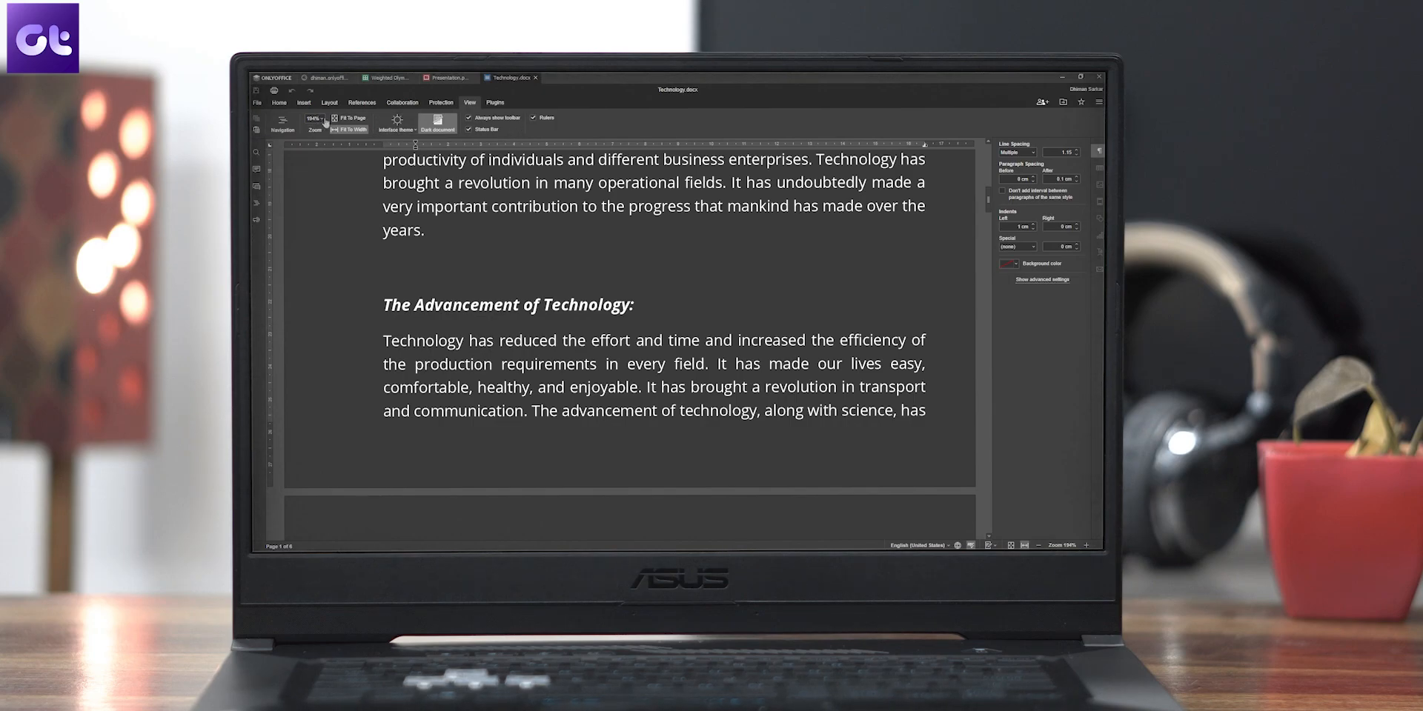
left_click(406, 123)
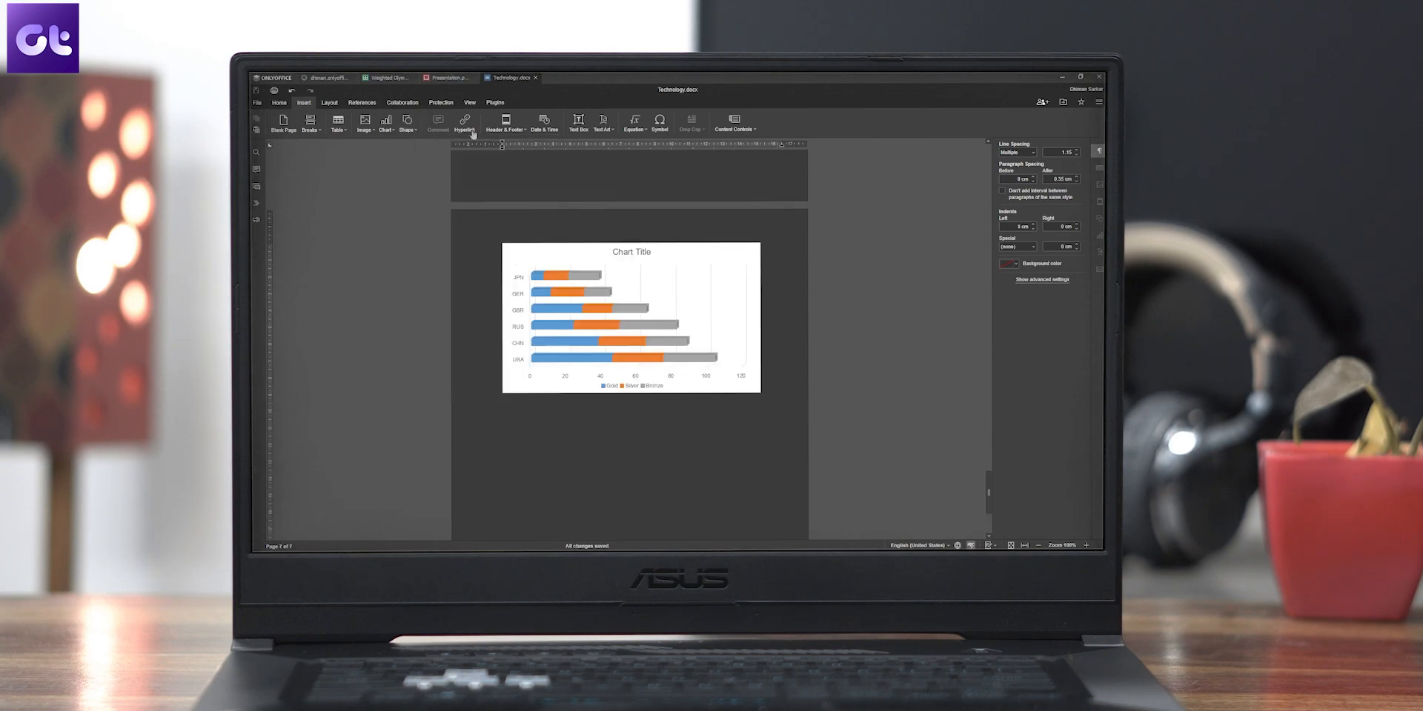
Insert a line chart of the Gold, Silver and Bronze values below the bar chart
left_click(386, 124)
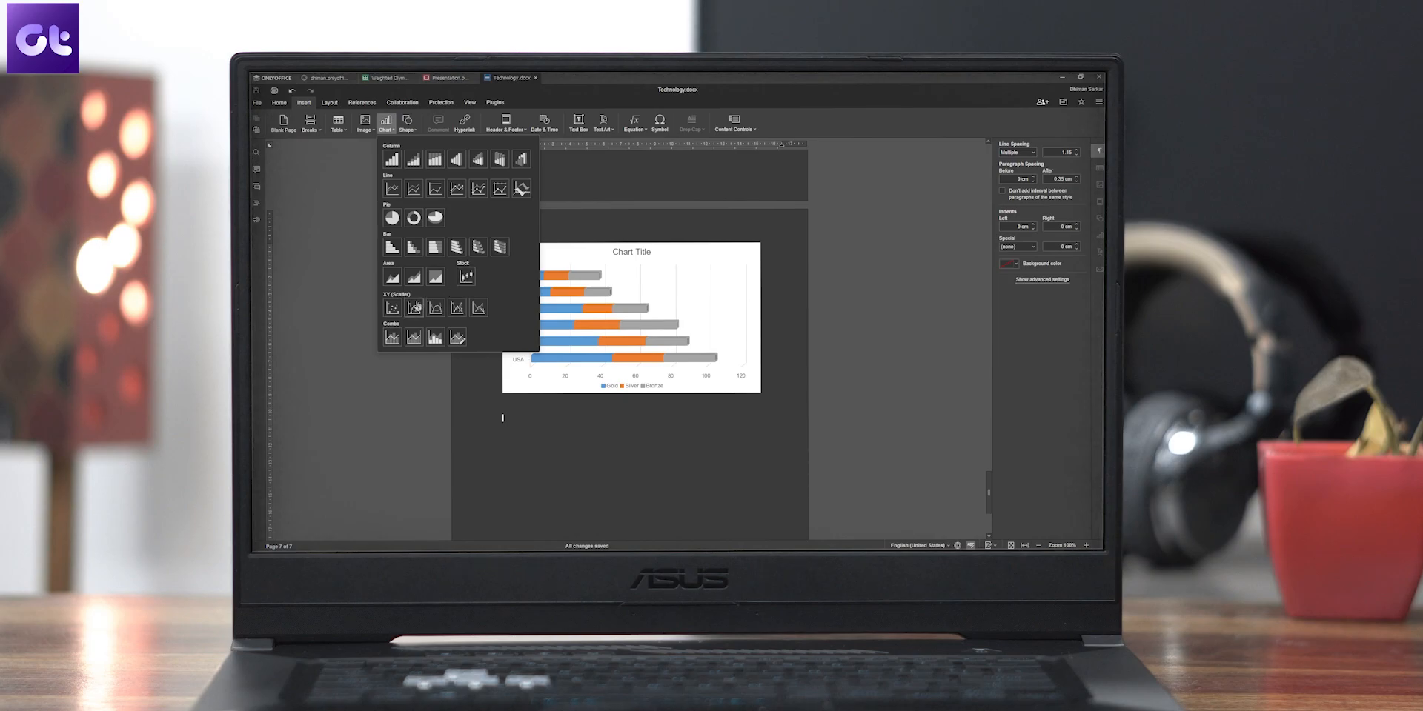
left_click(520, 188)
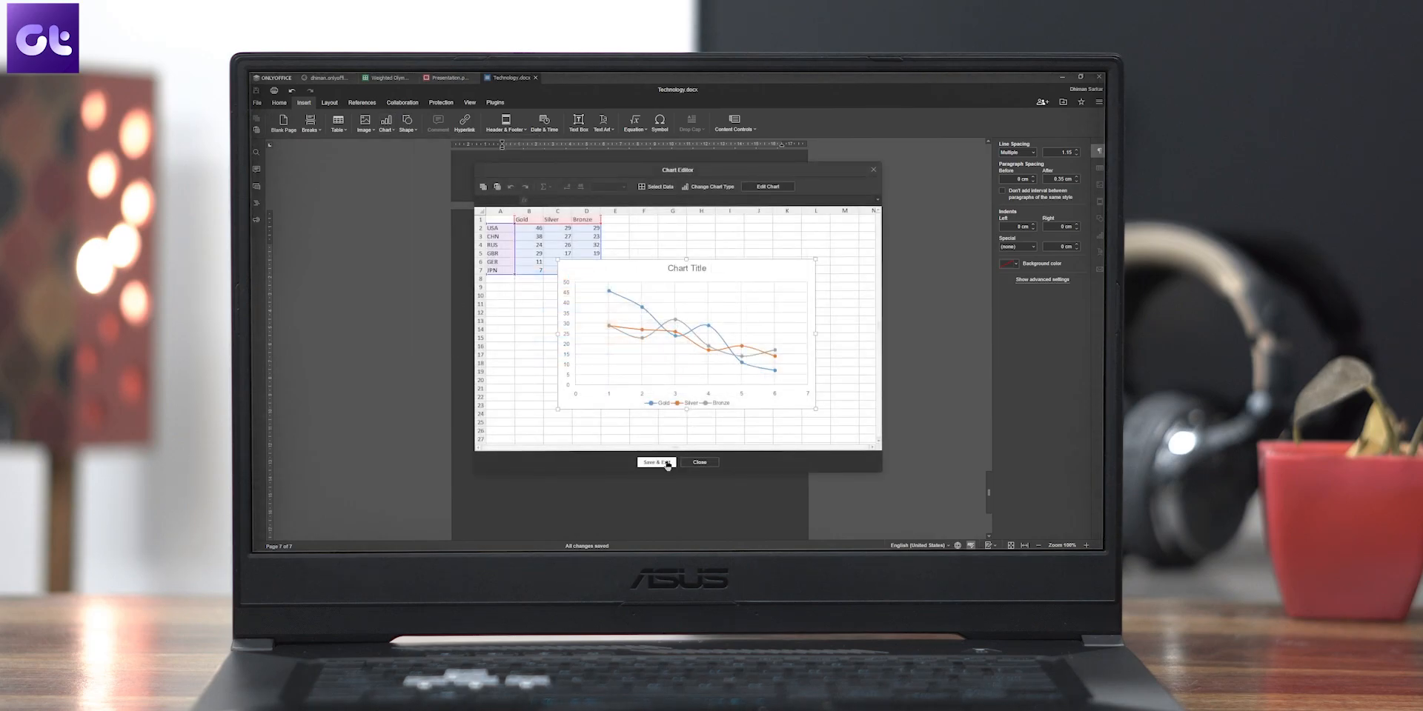
left_click(653, 463)
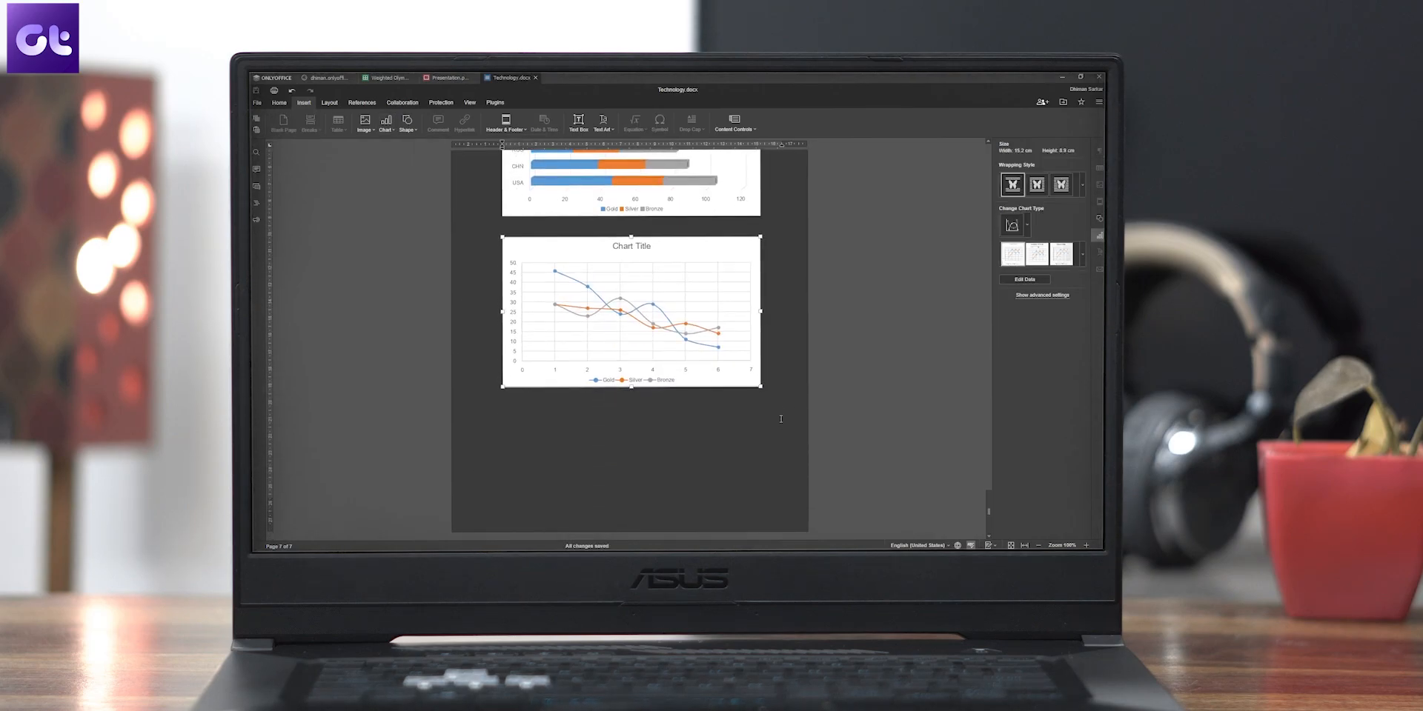
left_click(778, 404)
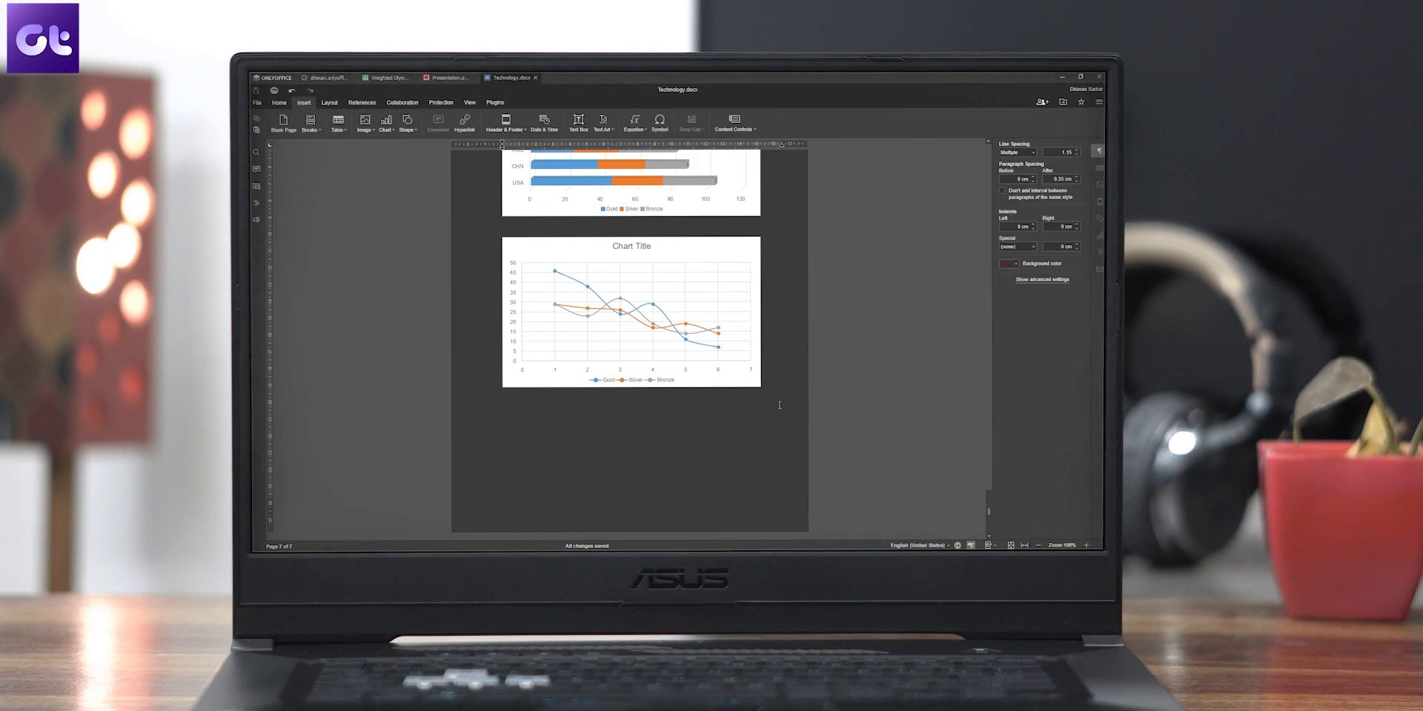
Reopen the Chart list and move on to the Docs Enterprise Edition pricing page
left_click(385, 123)
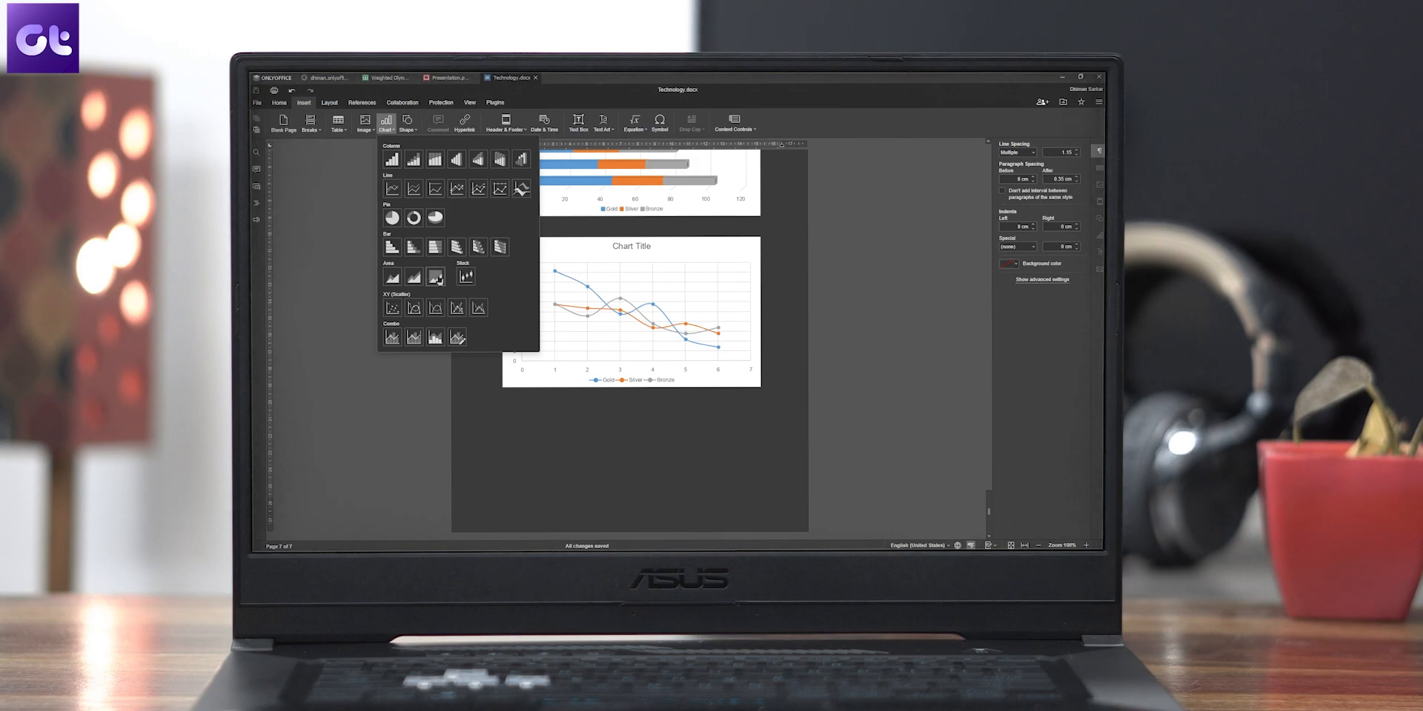
left_click(434, 278)
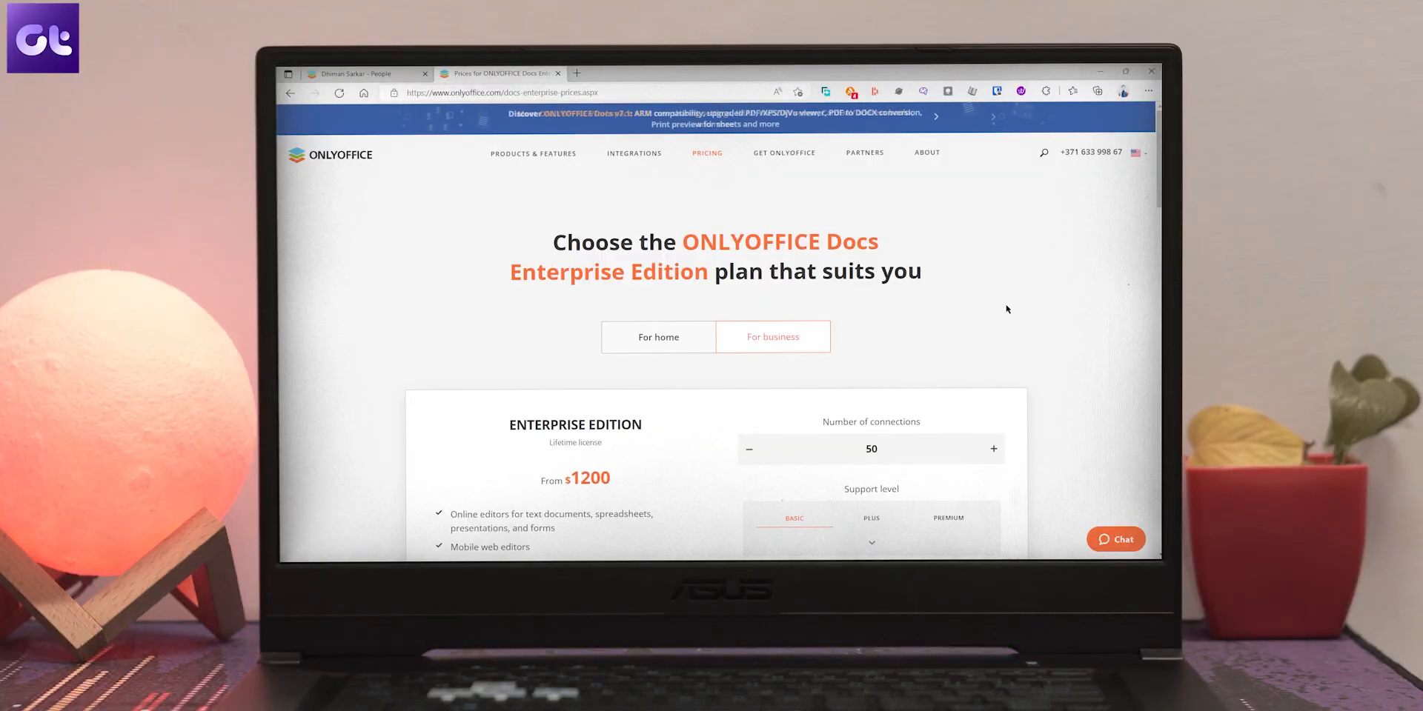
Review the $1200 total for 50 connections, then go to the free apps download page
scroll("down", 3)
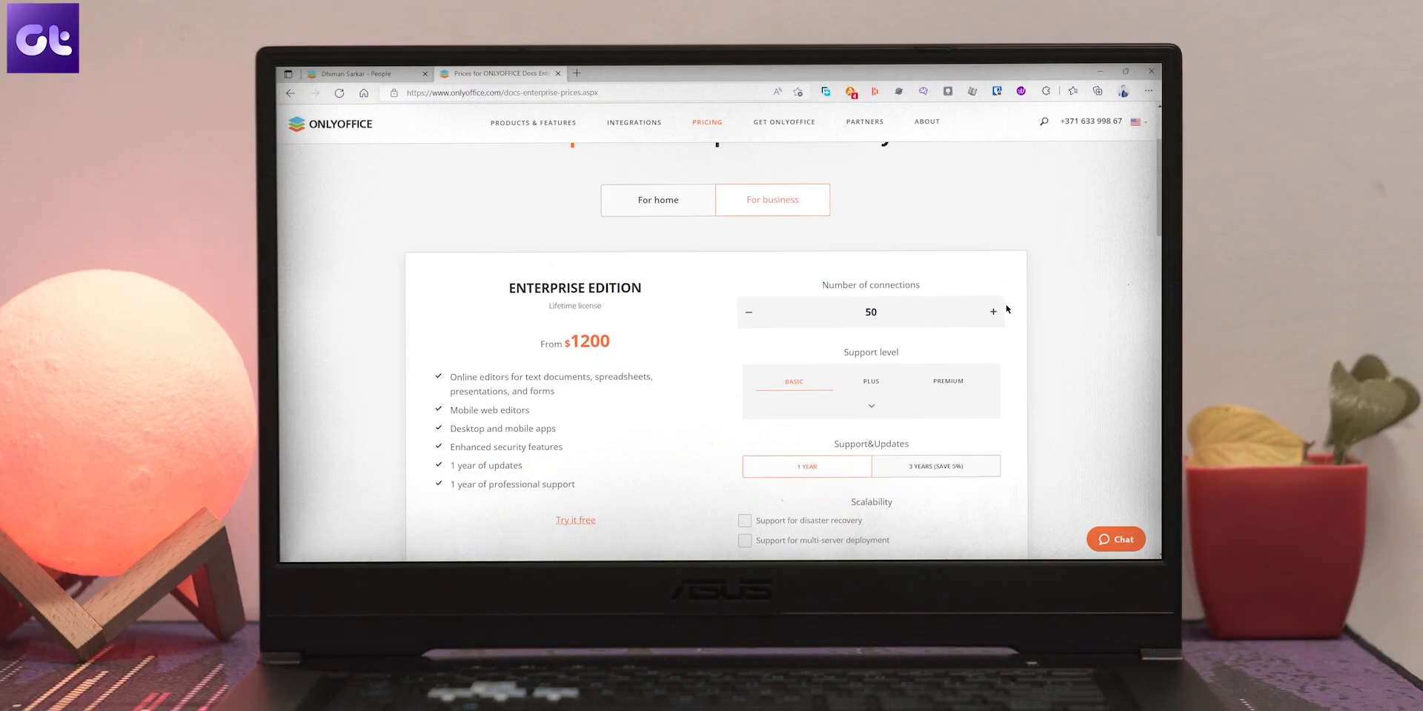
scroll("down", 3)
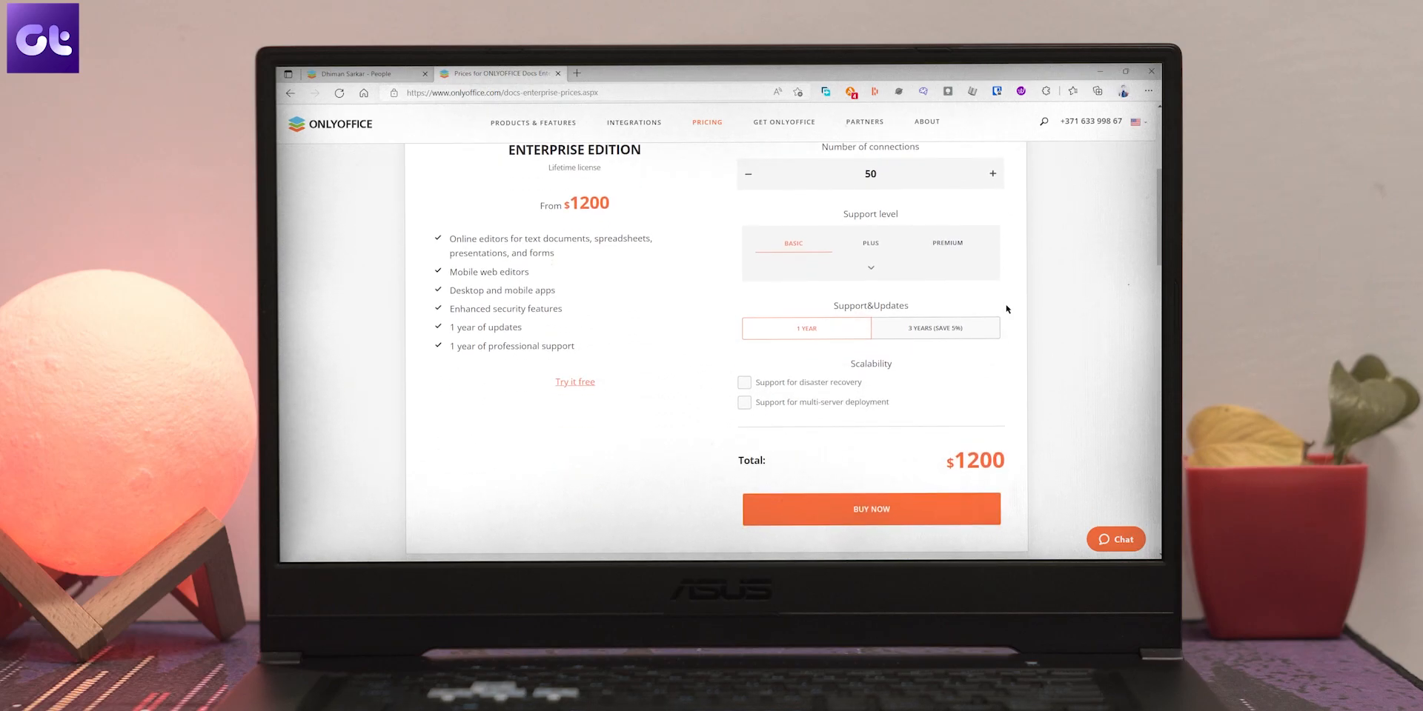
left_click(782, 121)
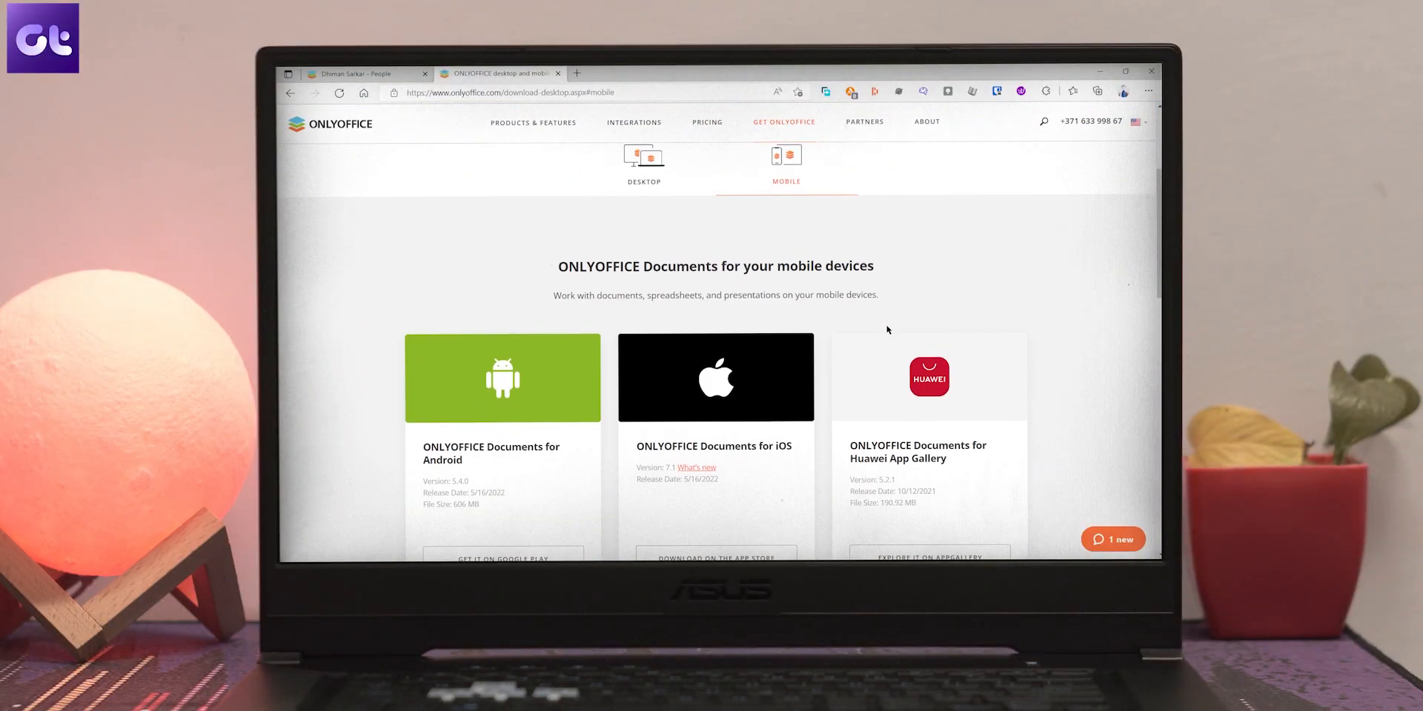
Scroll the download page to the desktop editors for Windows, XP/Vista and macOS
scroll("down", 3)
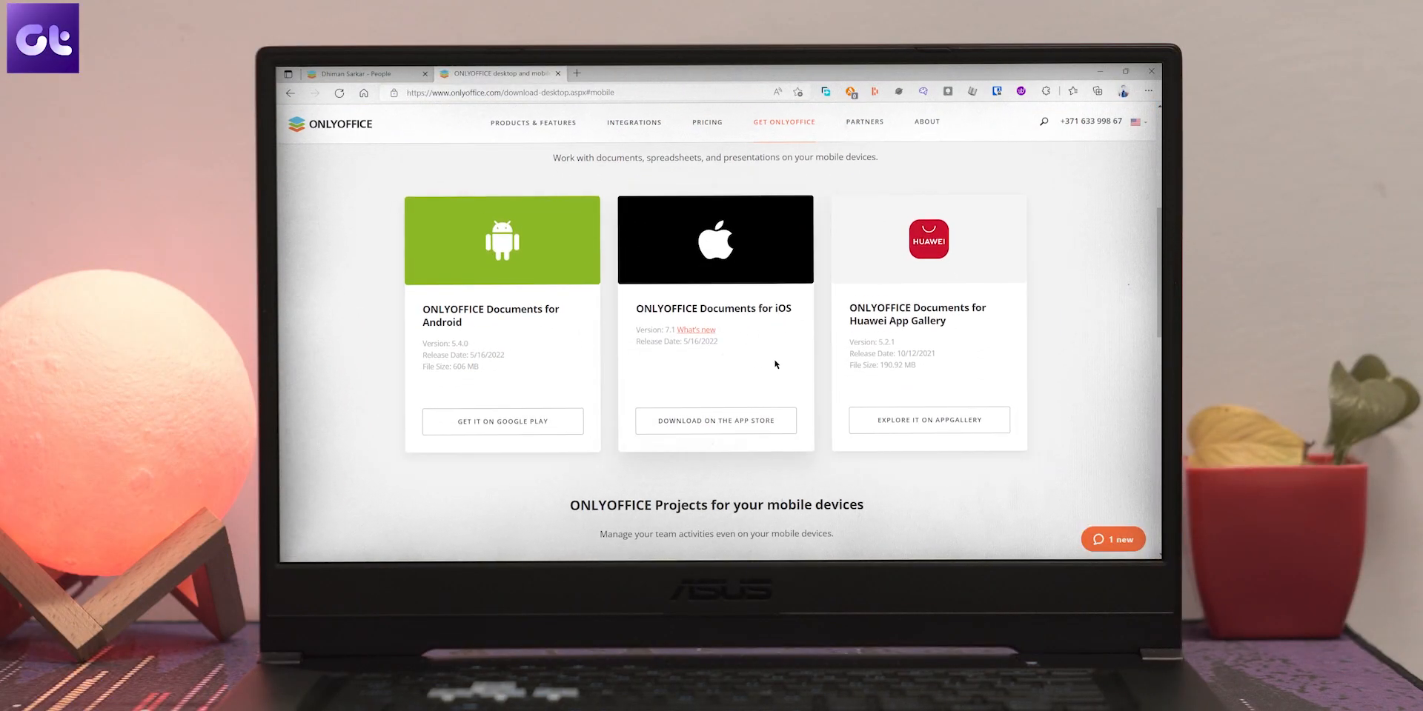
mouse_move(876, 365)
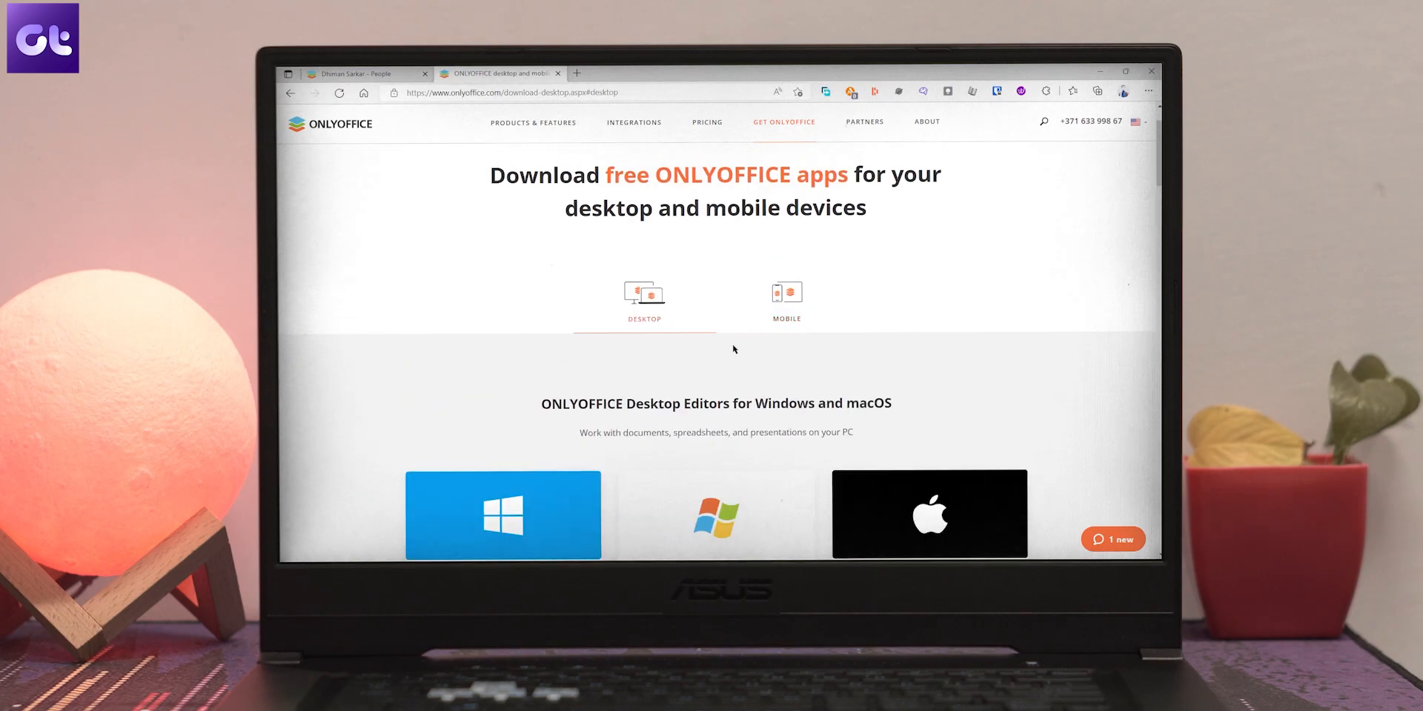
scroll("down", 3)
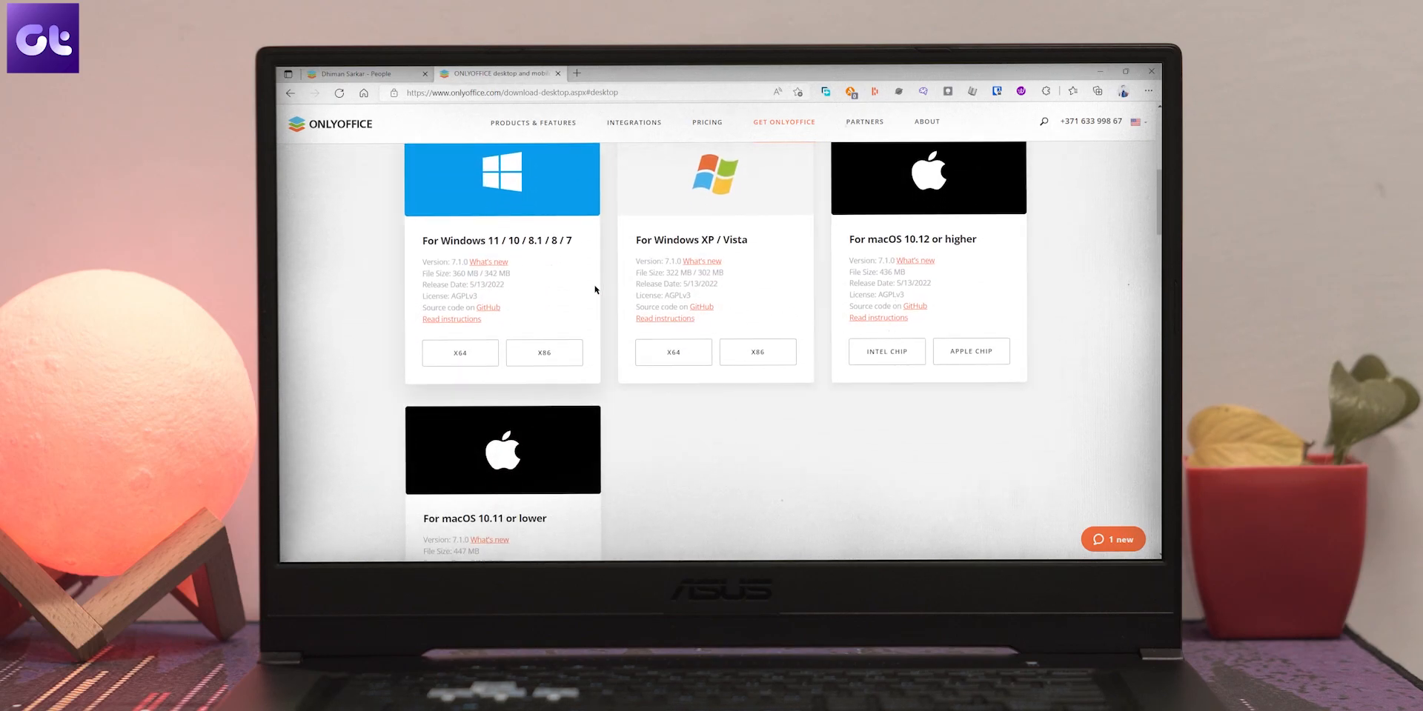
mouse_move(947, 301)
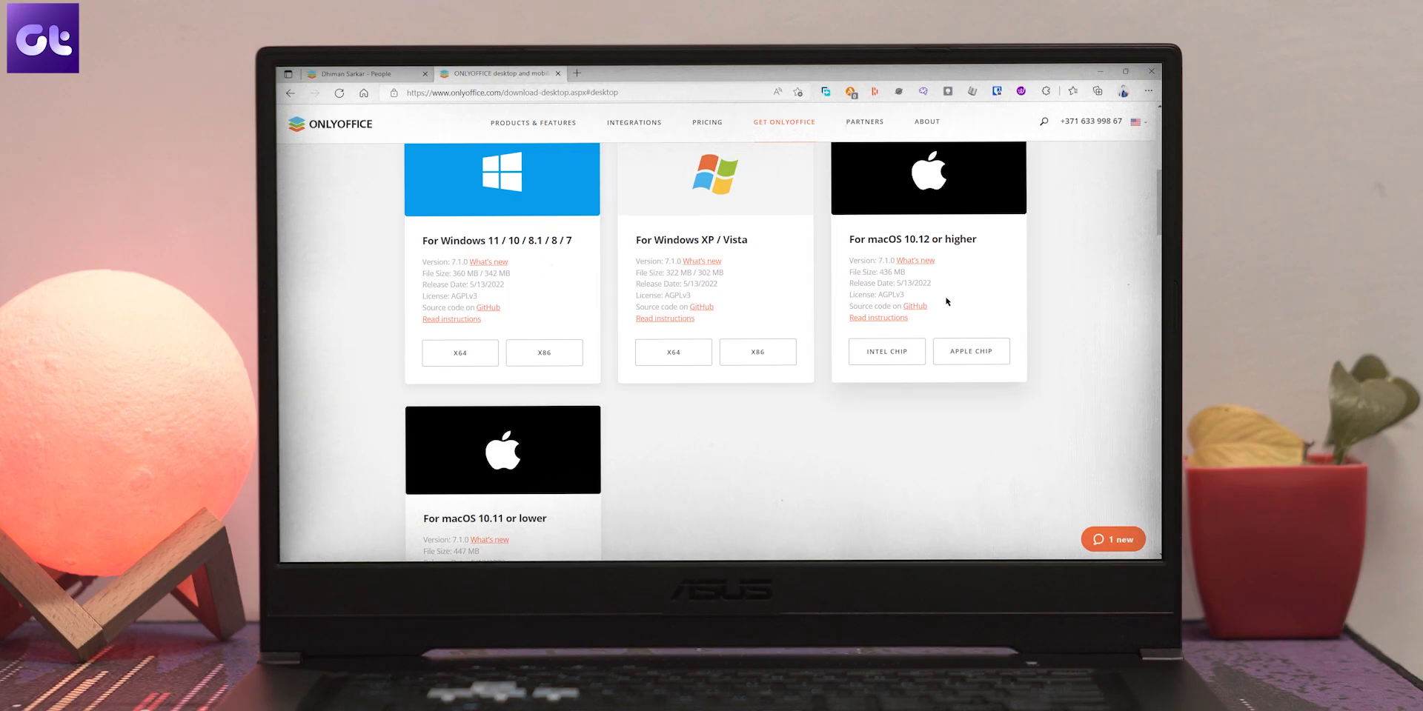